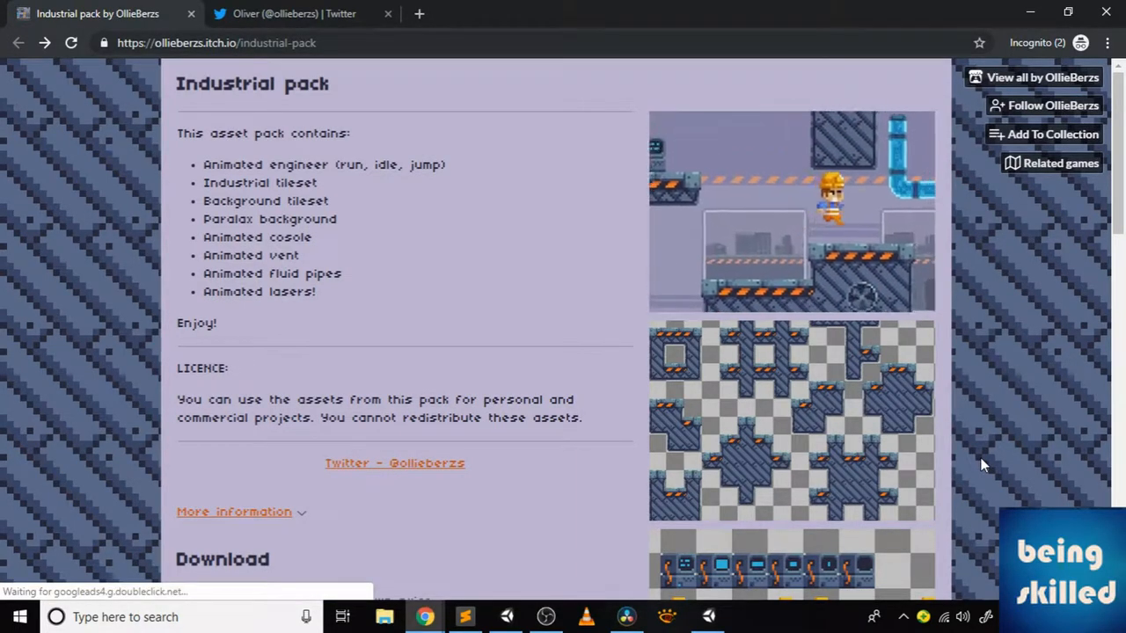
# Download Industrial pack.zip from itch.io for free, skipping the payment prompt
pyautogui.scroll(-3)
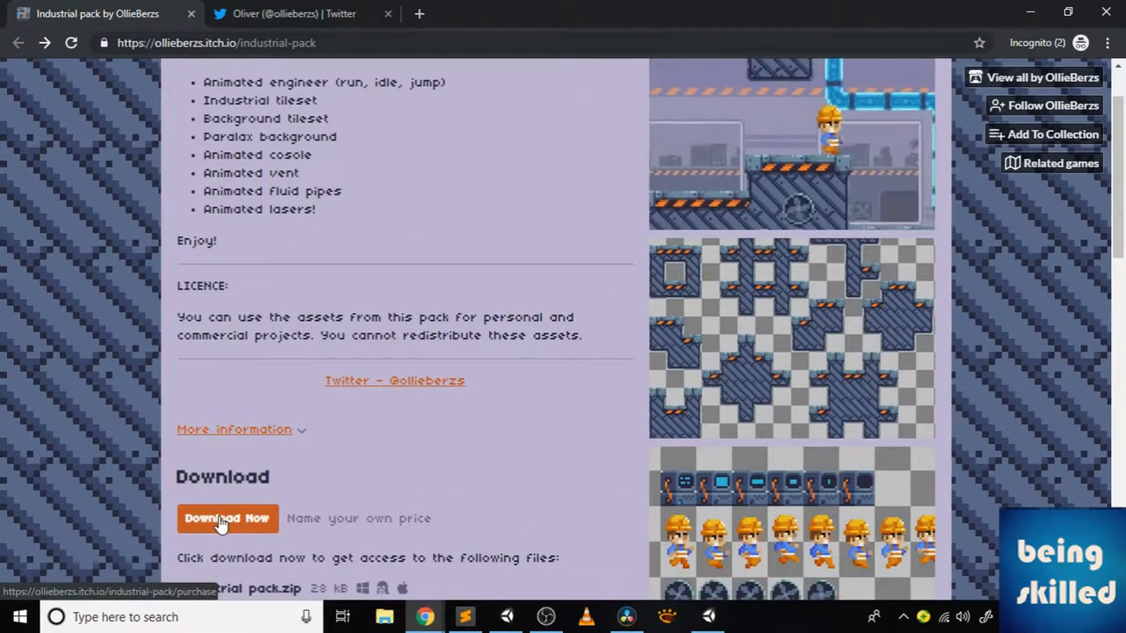
pyautogui.click(226, 518)
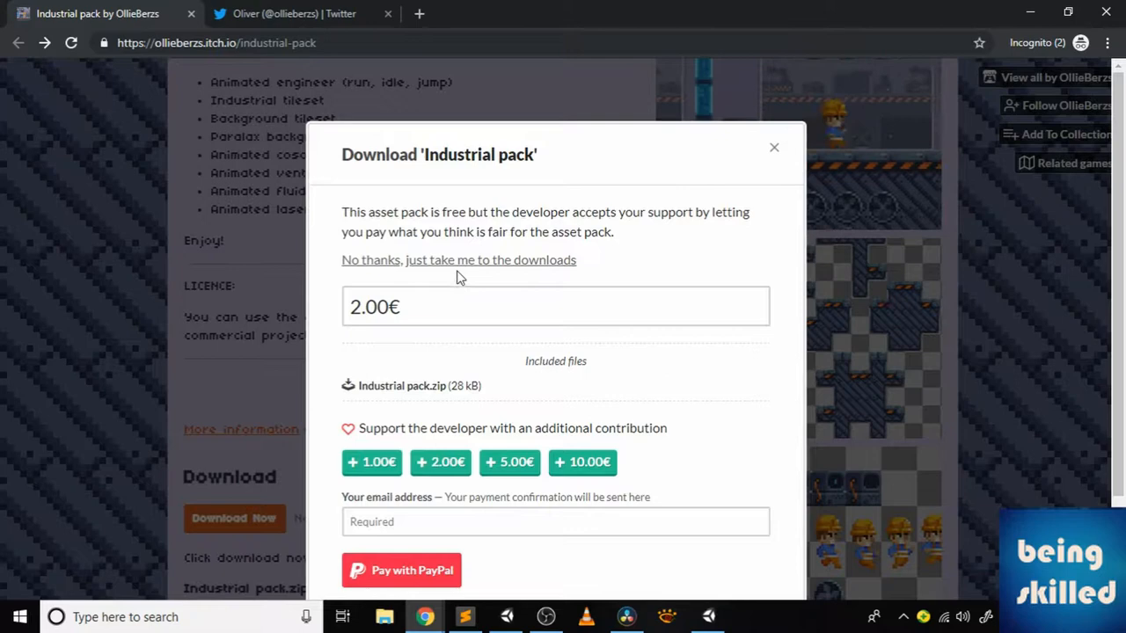
pyautogui.click(459, 259)
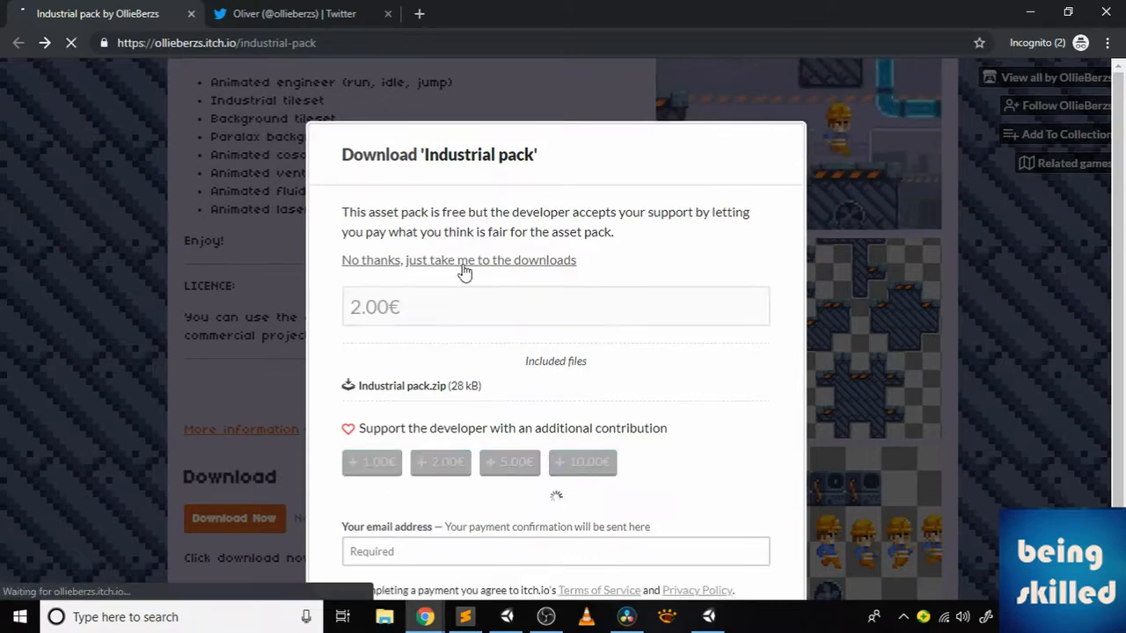
pyautogui.click(458, 260)
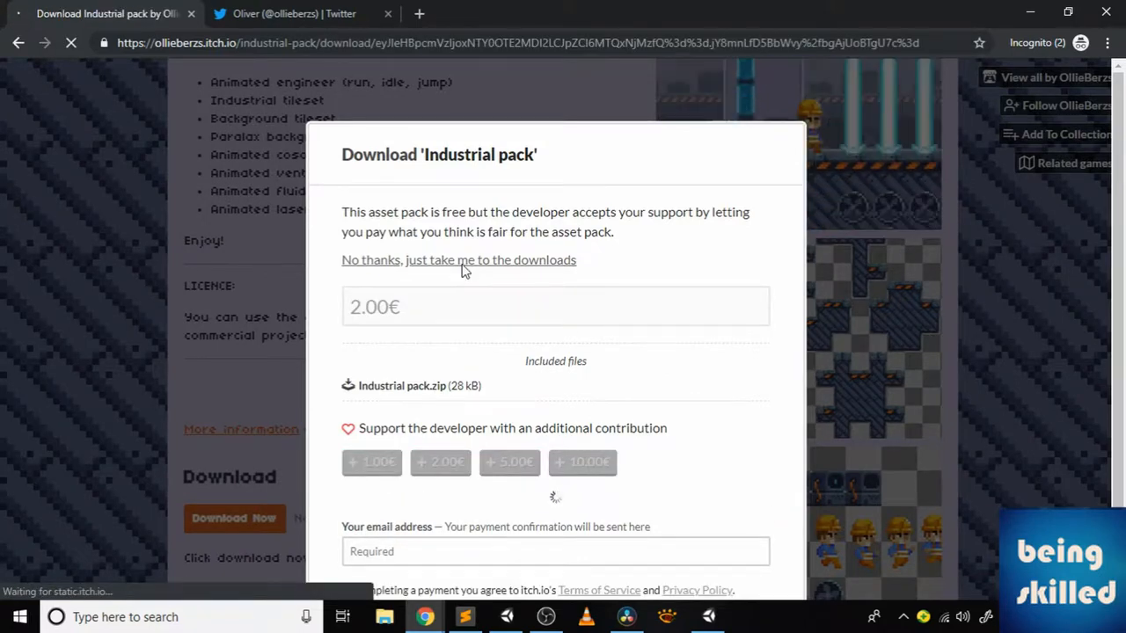
pyautogui.click(458, 260)
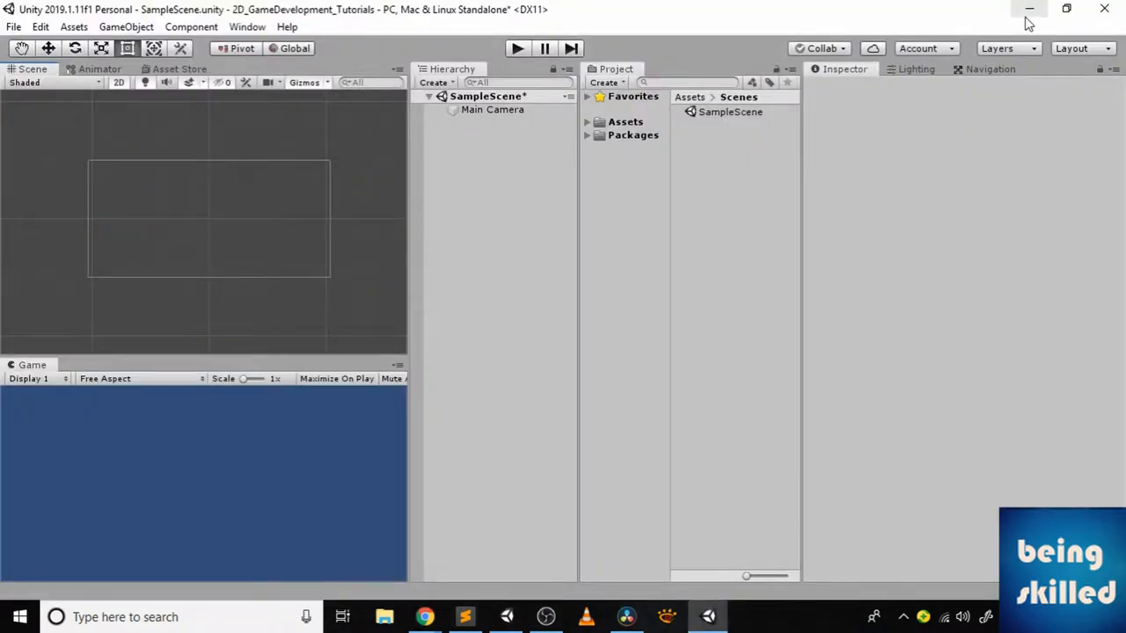
# Open the engineer character folder and review the idle, jump and run sheets, ending on engineer-idle
pyautogui.click(625, 121)
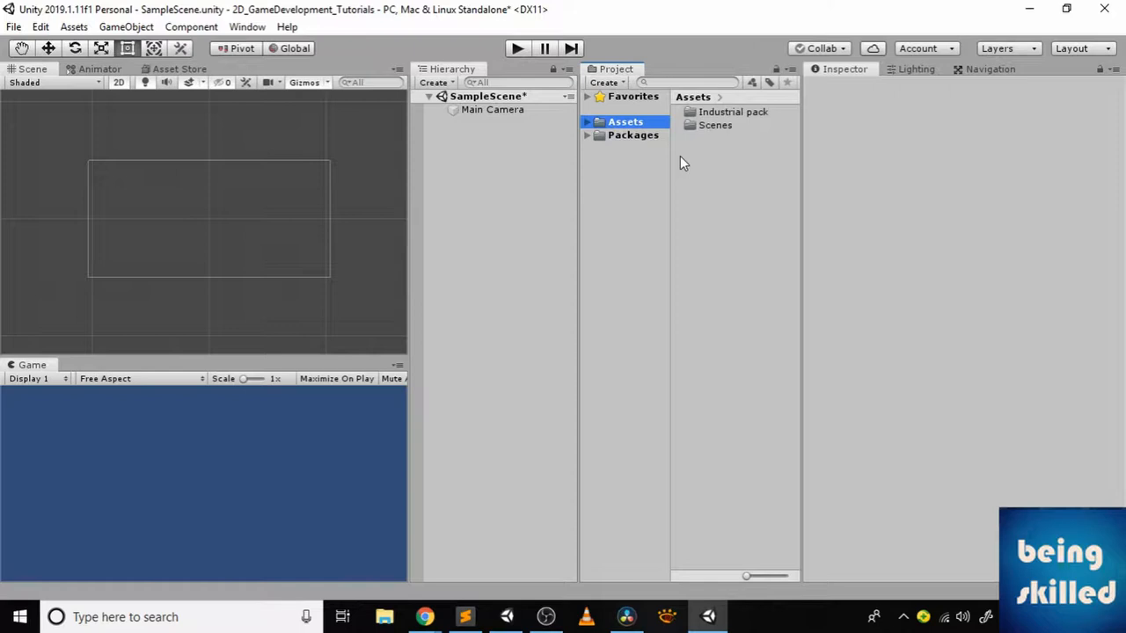
pyautogui.moveTo(703, 161)
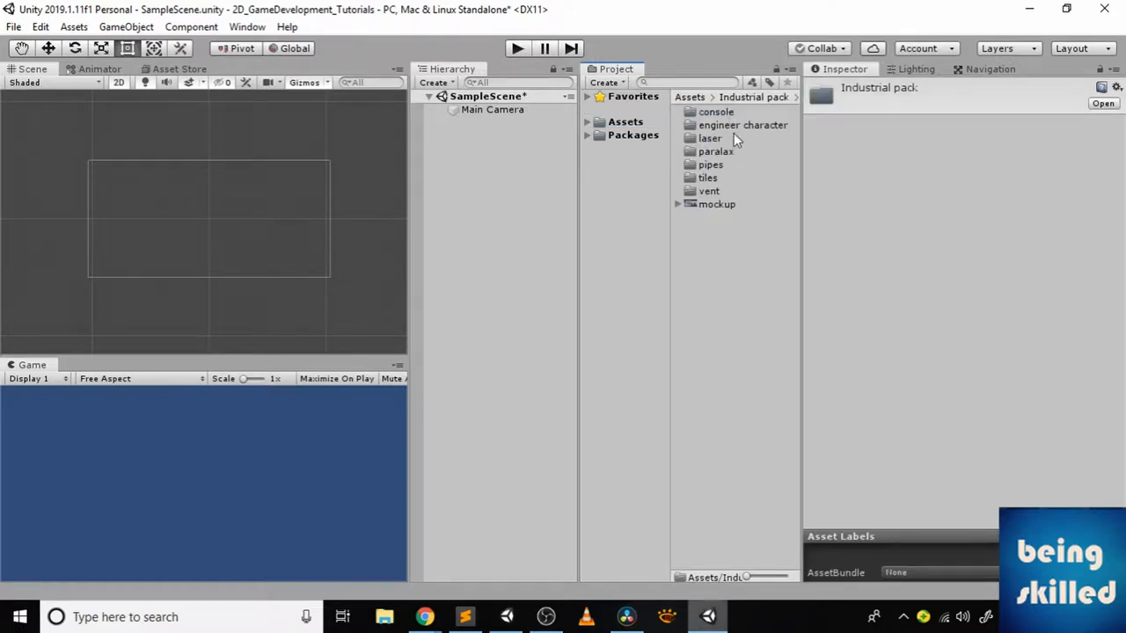
pyautogui.doubleClick(742, 125)
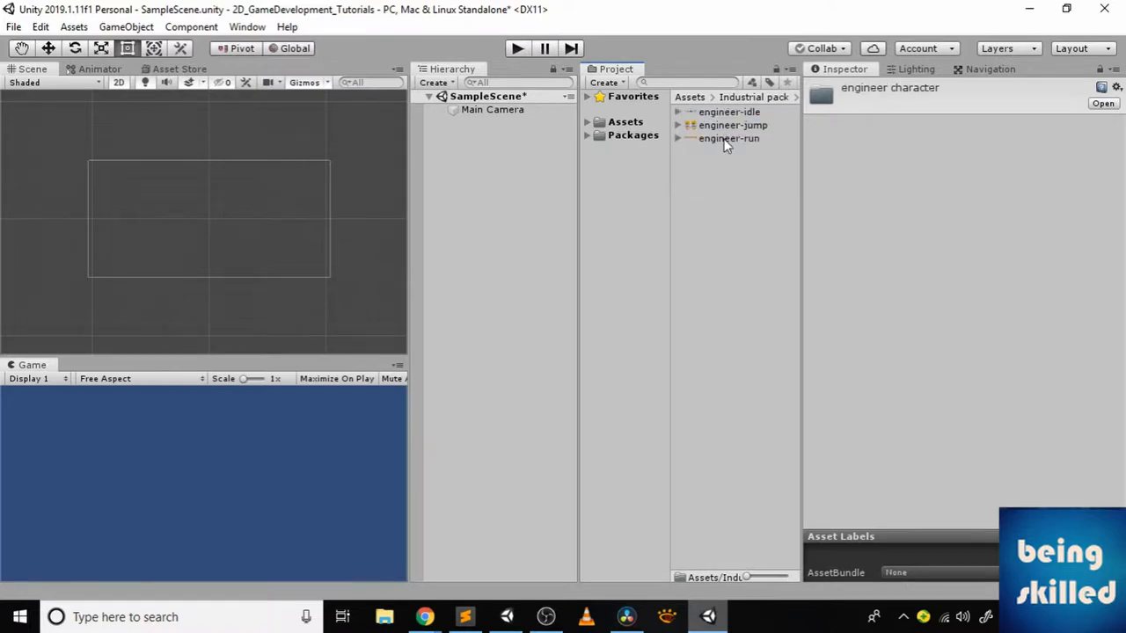
pyautogui.click(729, 112)
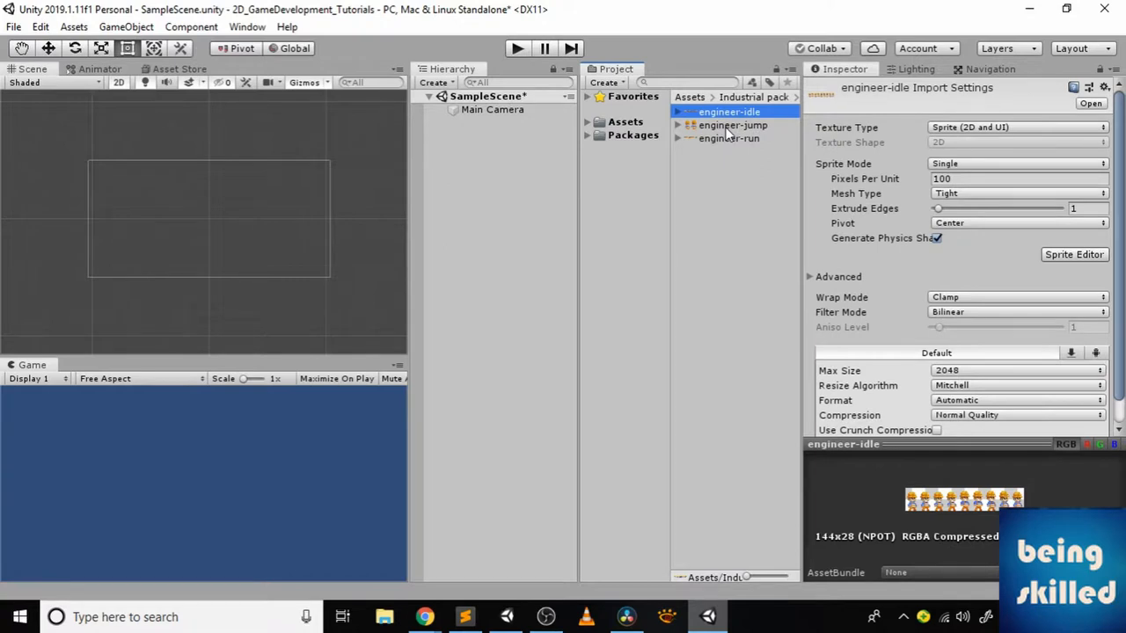
pyautogui.click(730, 125)
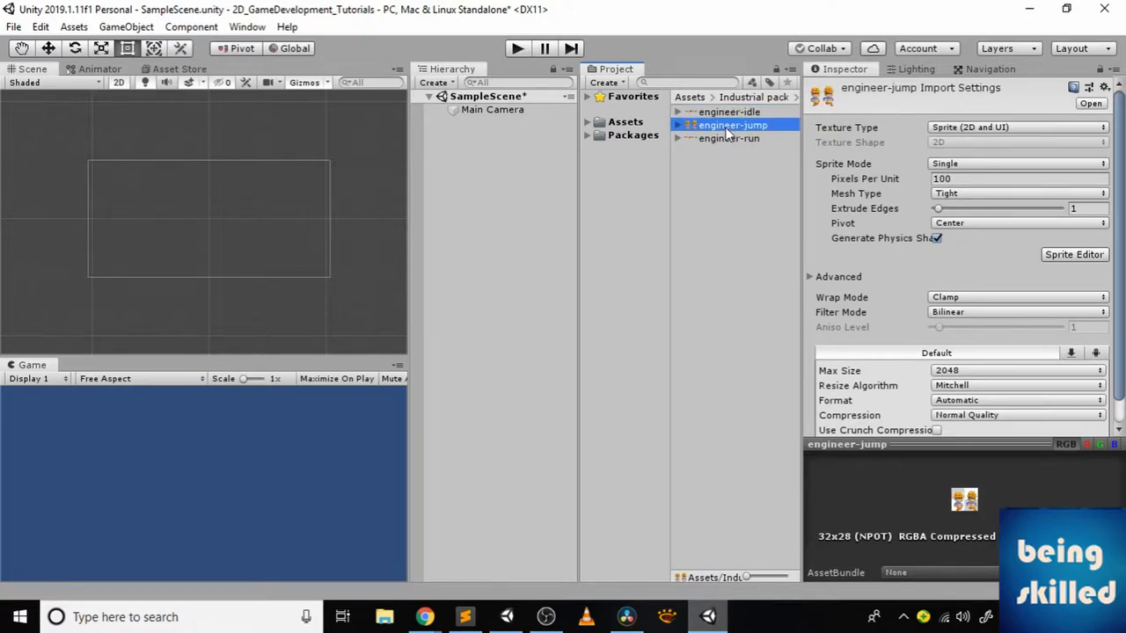
pyautogui.click(729, 138)
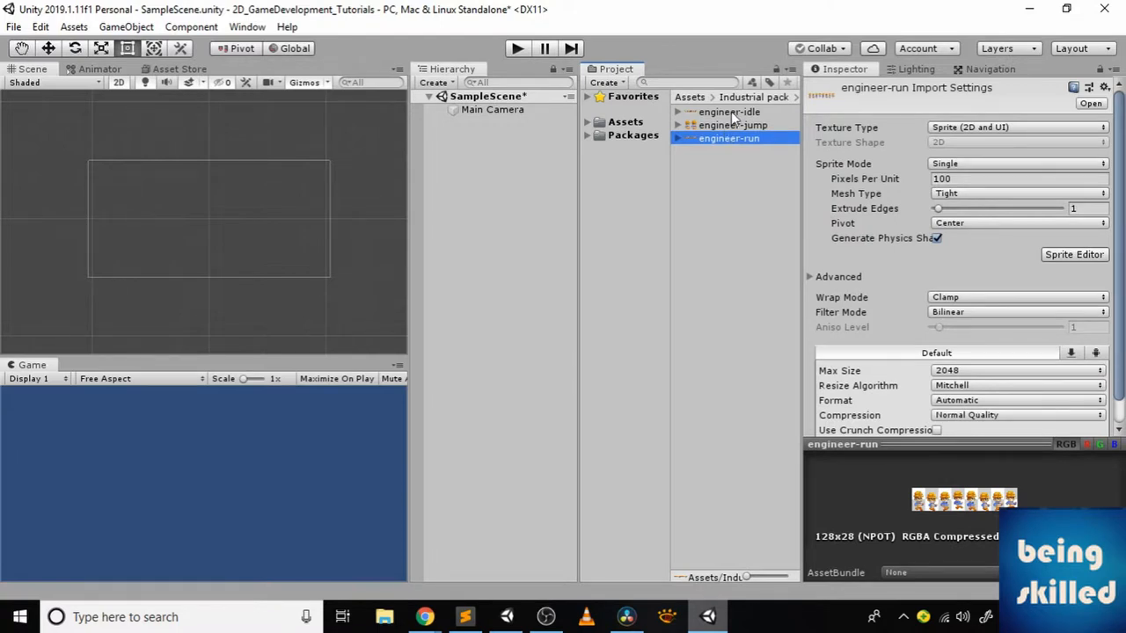
pyautogui.click(728, 112)
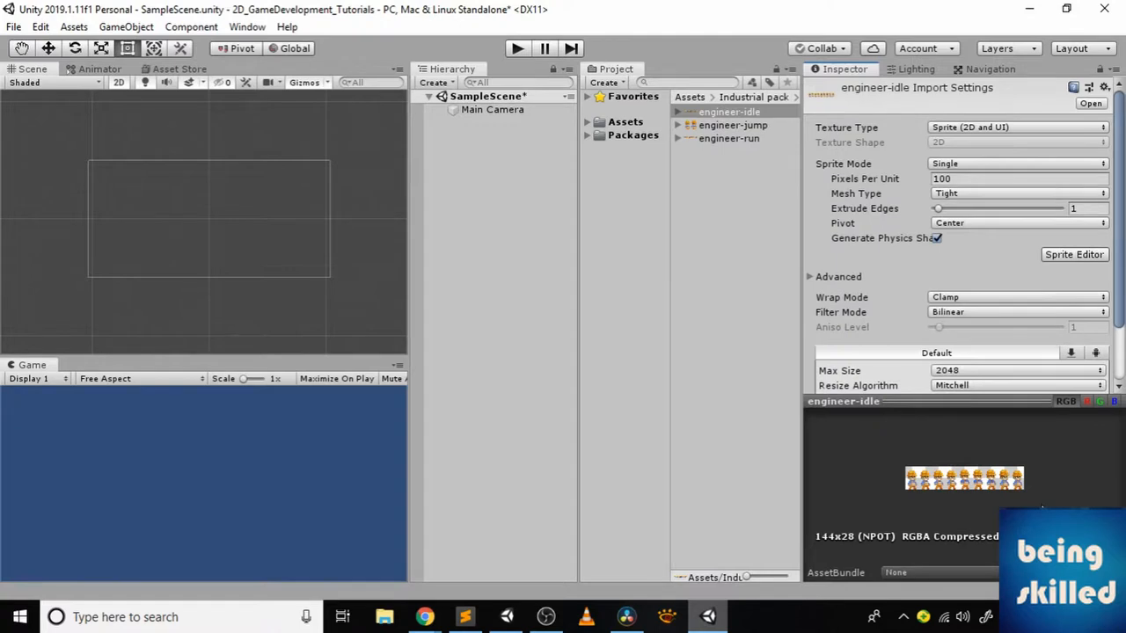
pyautogui.moveTo(915, 176)
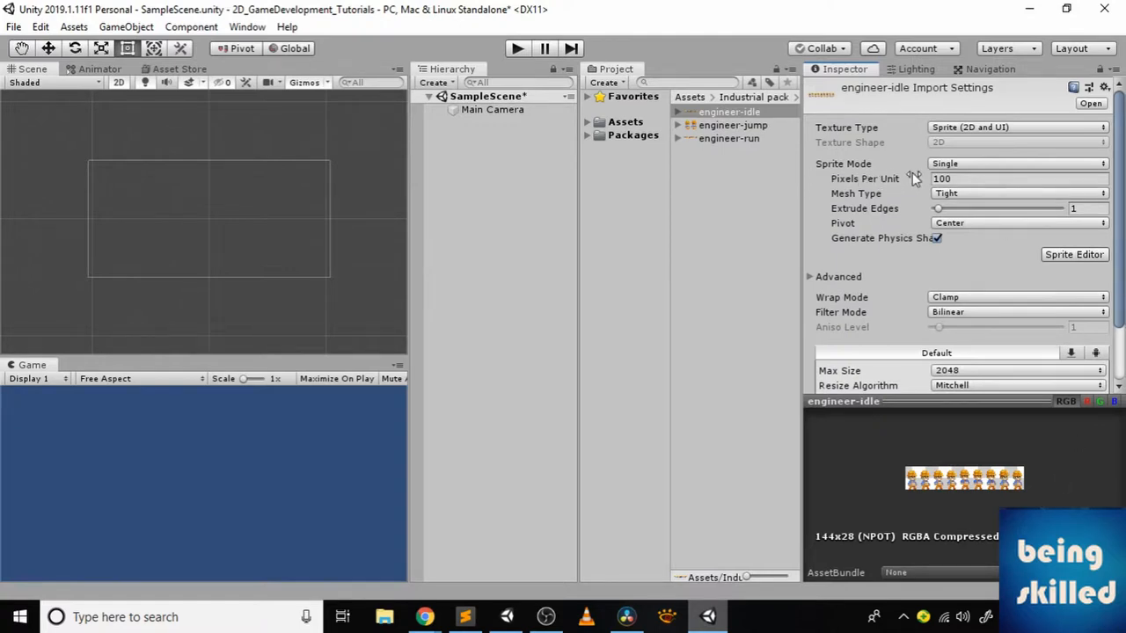
pyautogui.moveTo(974, 171)
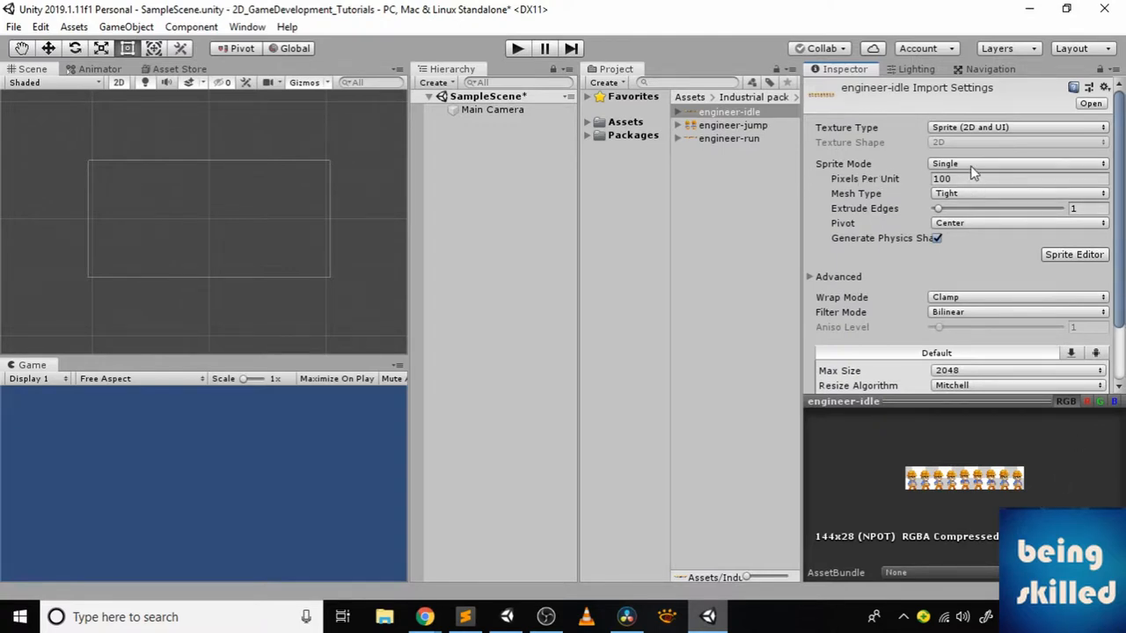
# Change engineer-idle's Sprite Mode from Single to Multiple
pyautogui.click(1016, 164)
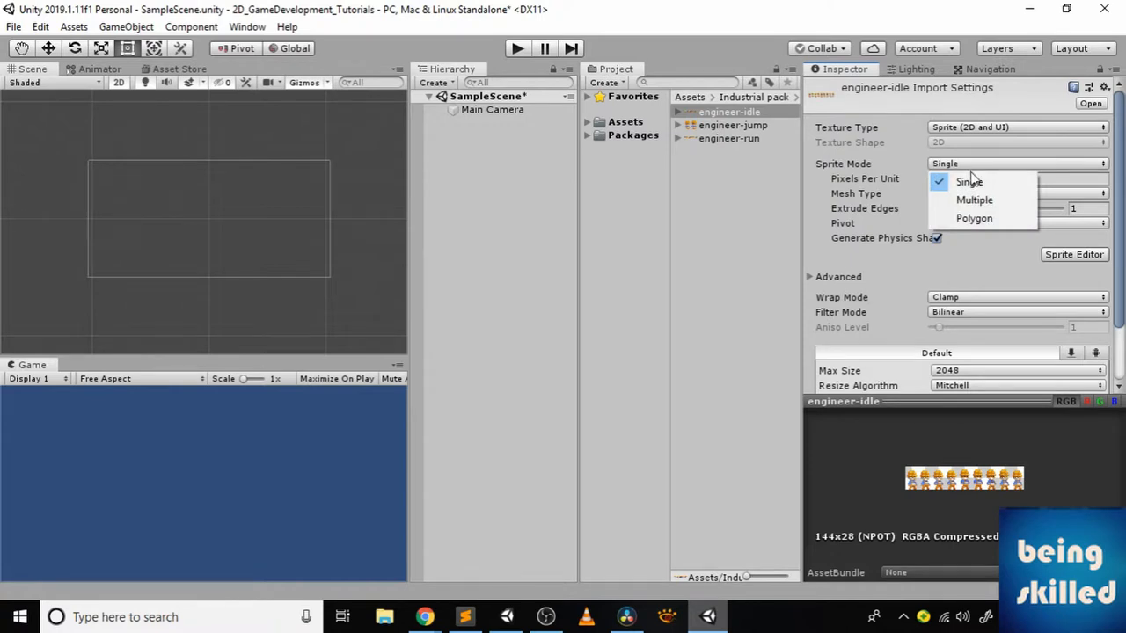
pyautogui.click(974, 200)
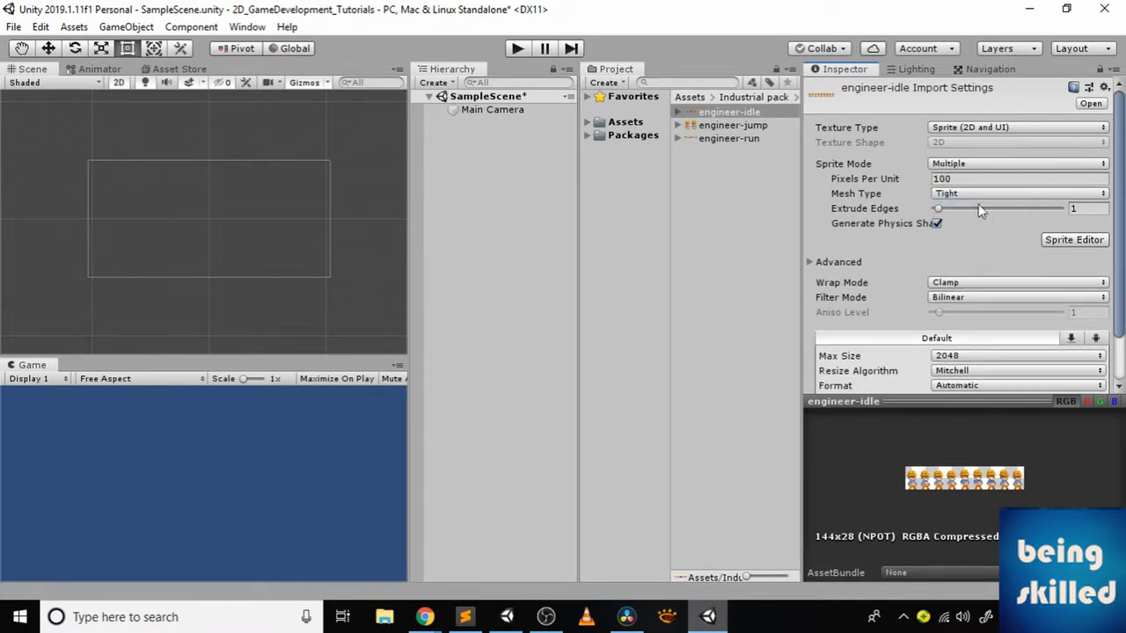
pyautogui.scroll(-3)
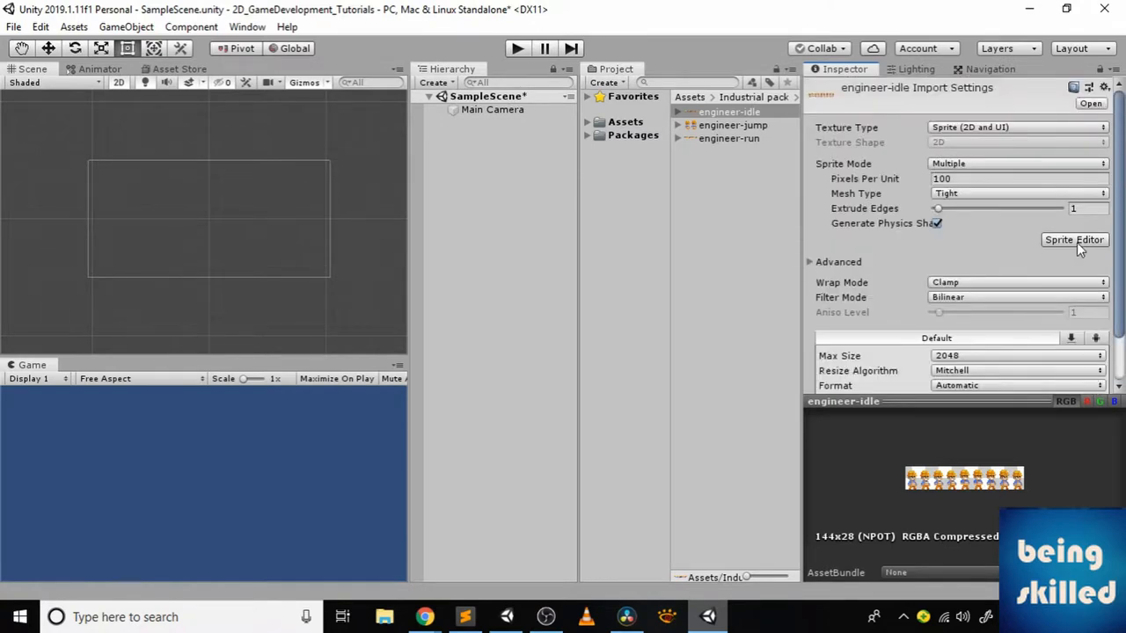
# Open the Sprite Editor for engineer-idle and inspect several frame slices
pyautogui.click(1074, 239)
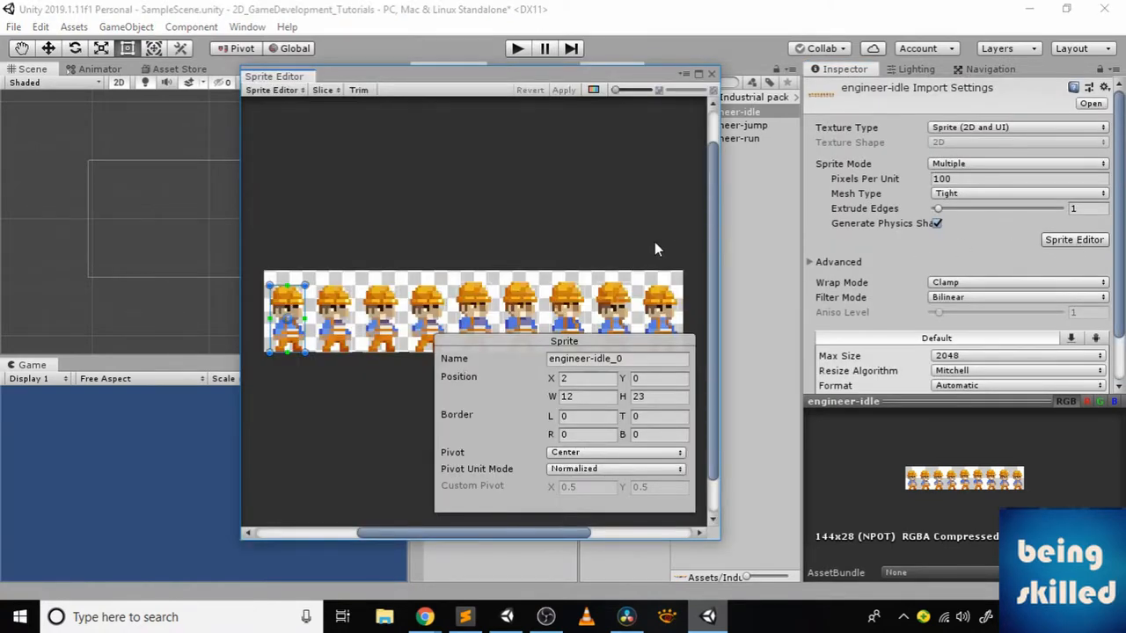
pyautogui.click(379, 312)
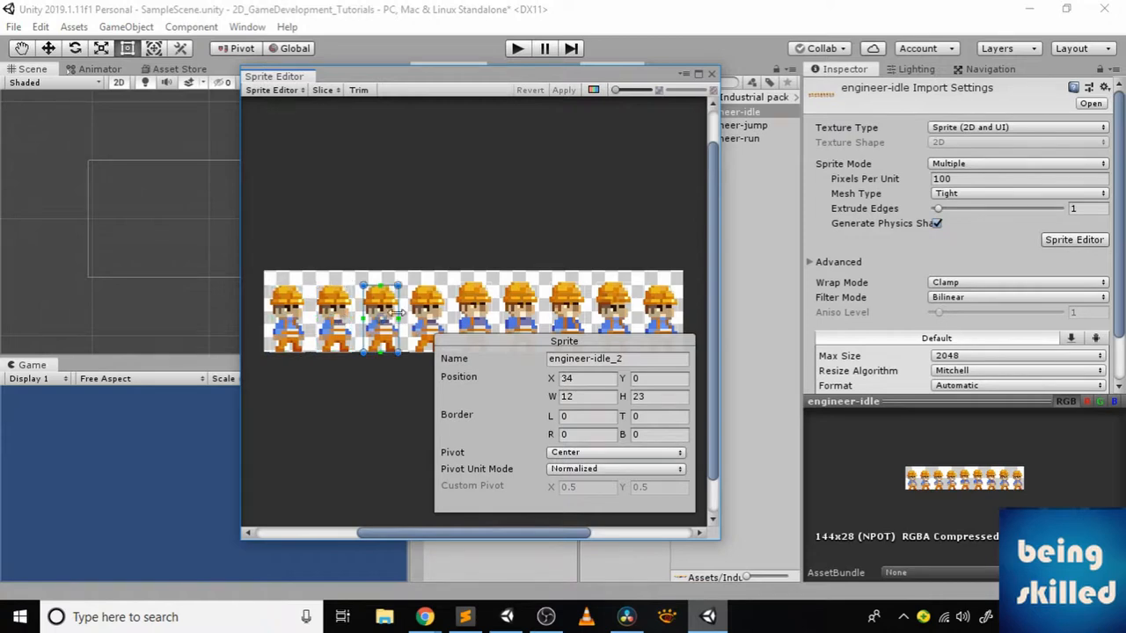
pyautogui.click(519, 312)
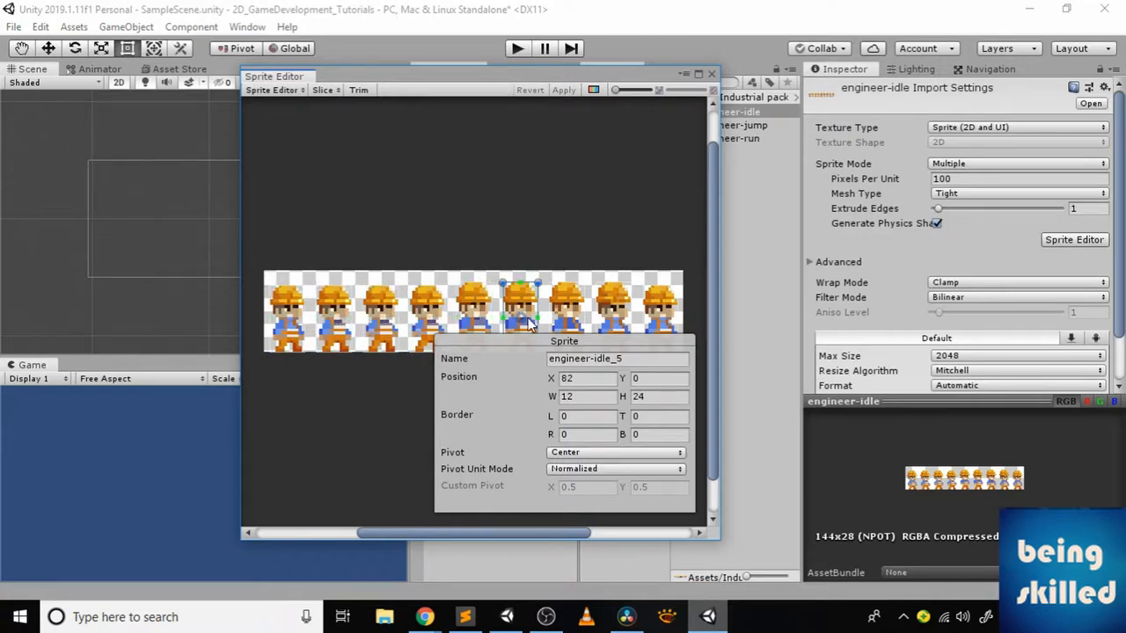
pyautogui.click(566, 308)
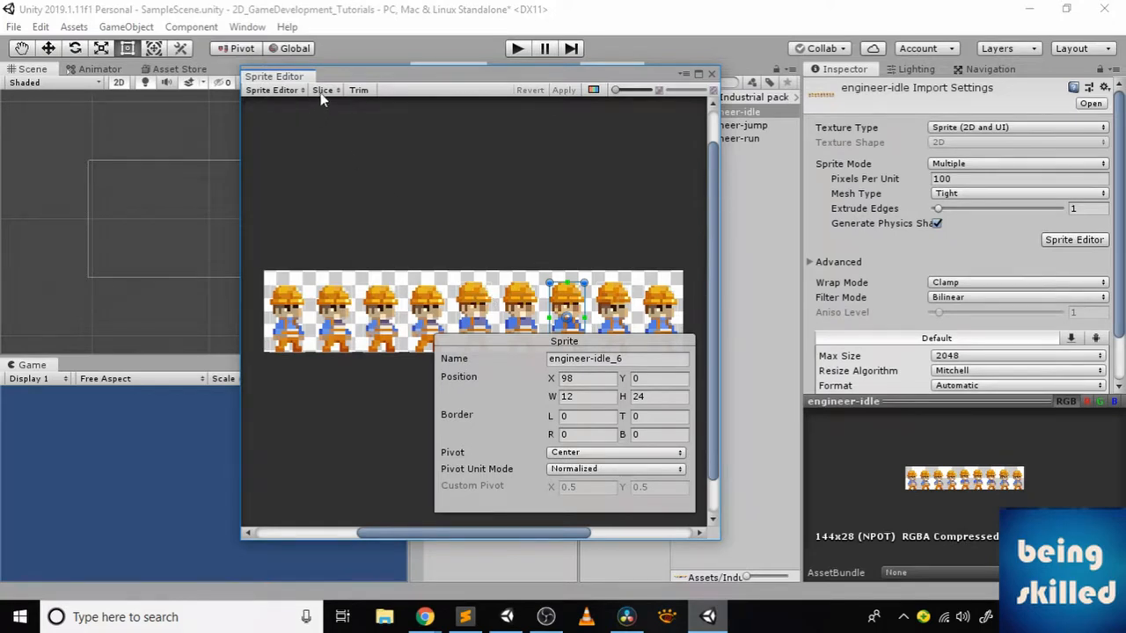
# Slice the idle sheet with Automatic type into nine frames
pyautogui.click(323, 89)
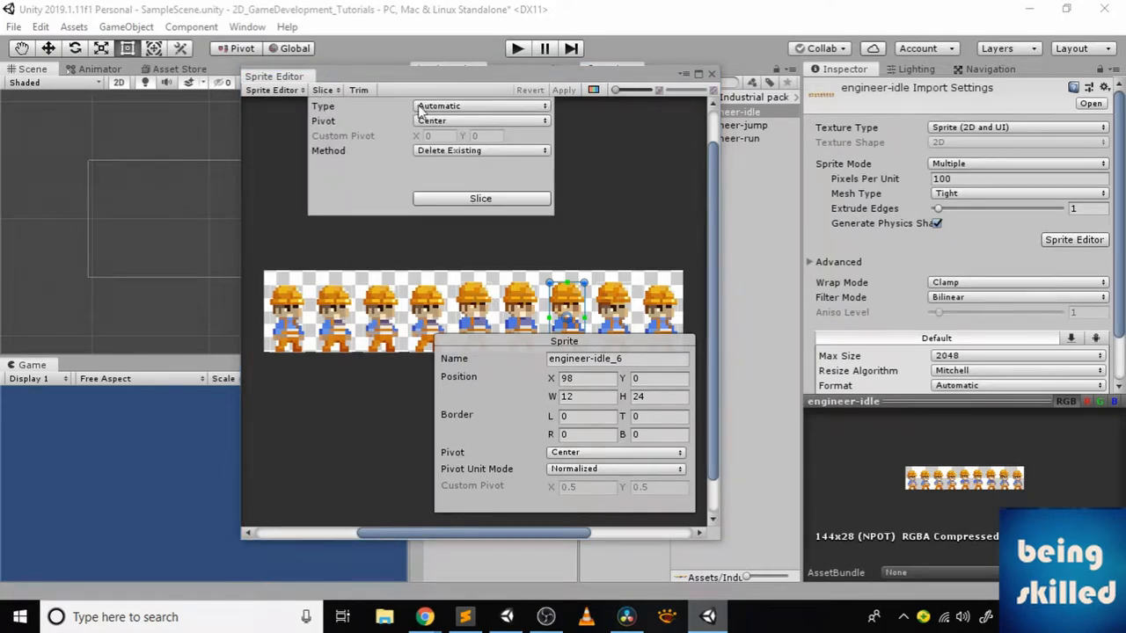
pyautogui.click(481, 106)
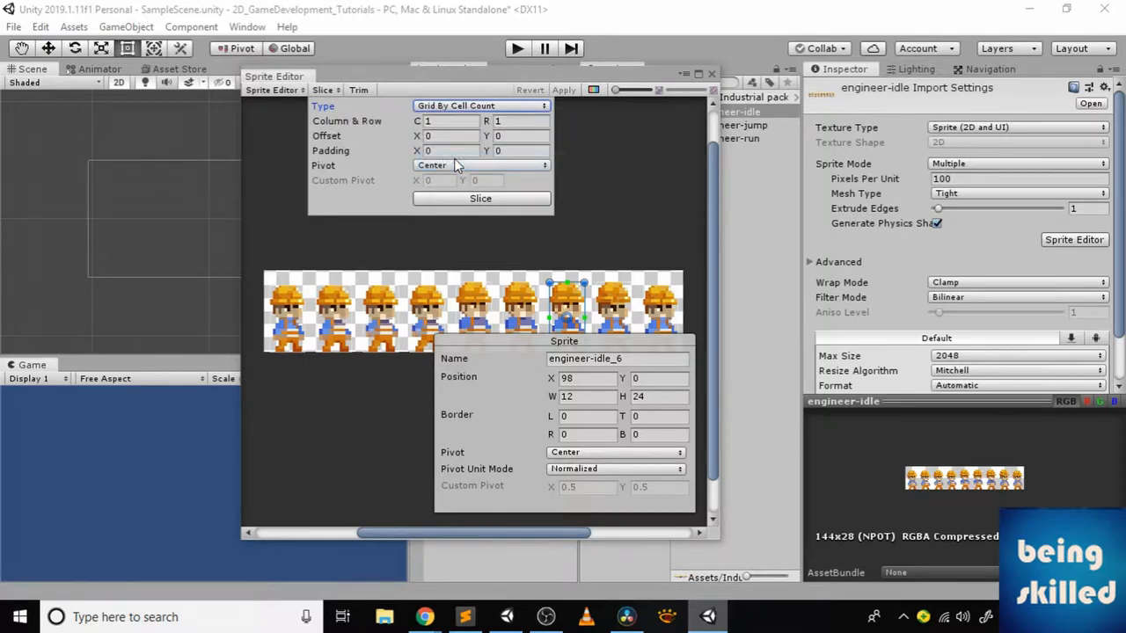
pyautogui.moveTo(456, 119)
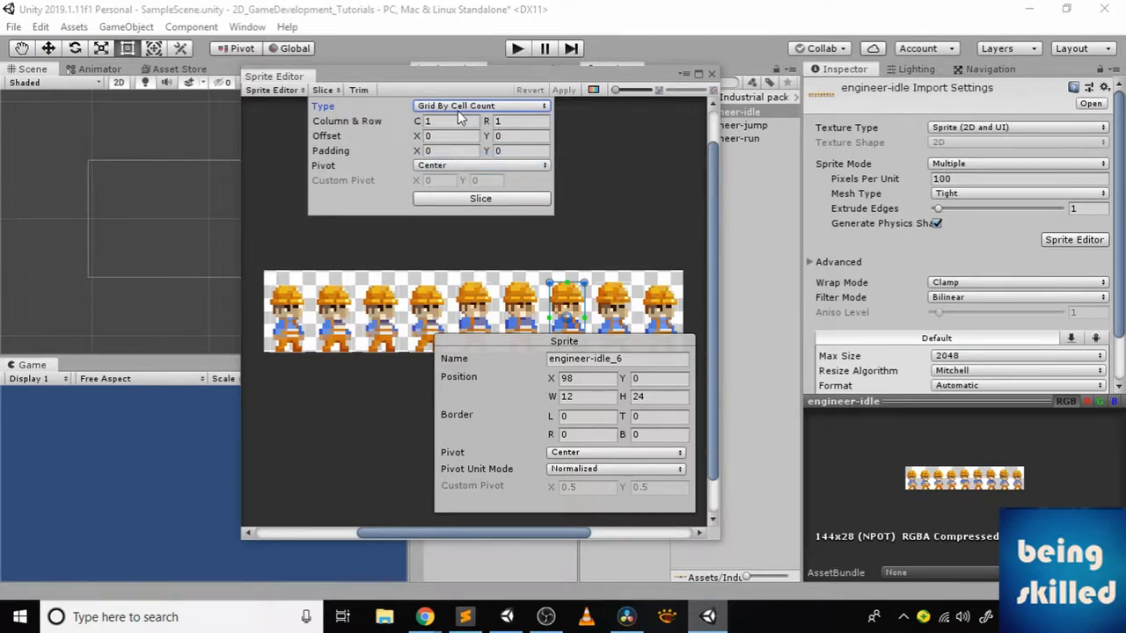
pyautogui.click(481, 105)
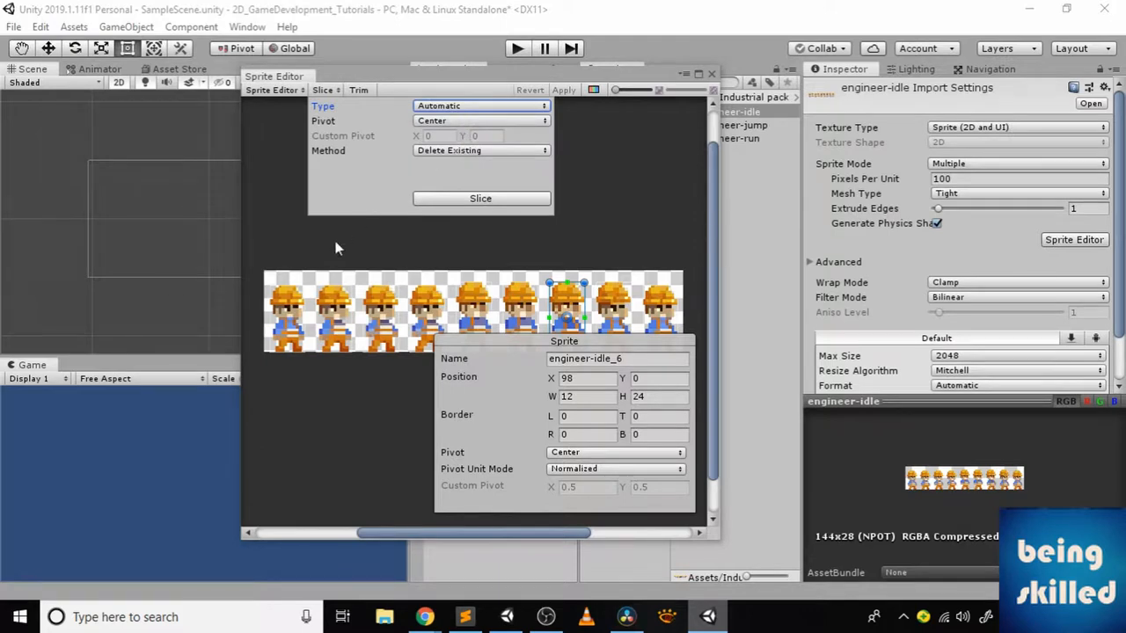
pyautogui.click(333, 313)
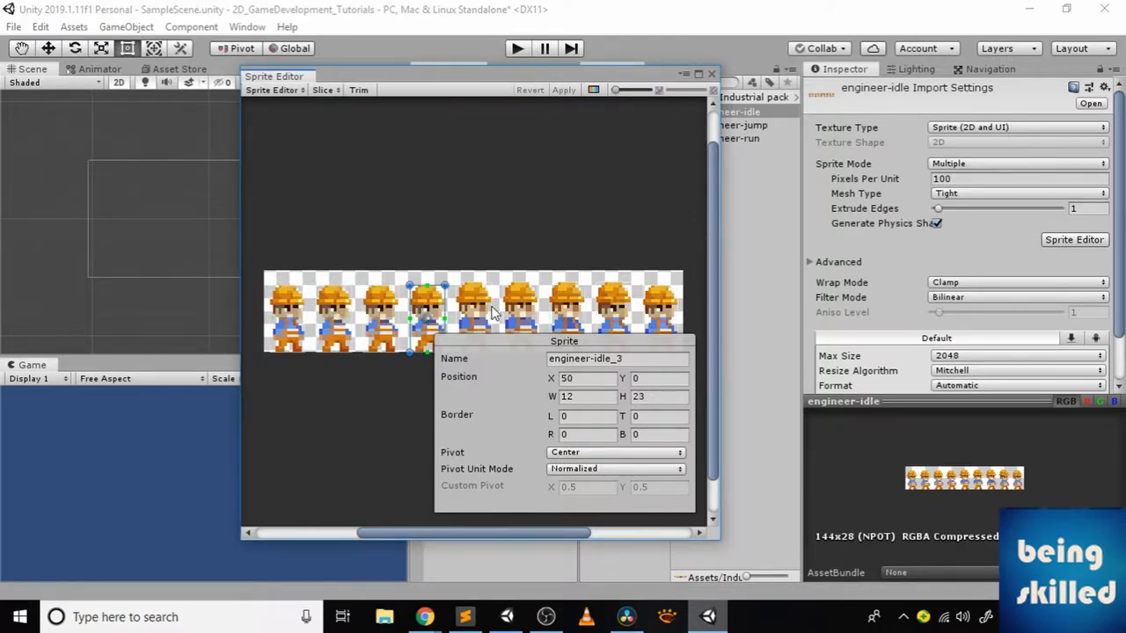
pyautogui.click(567, 308)
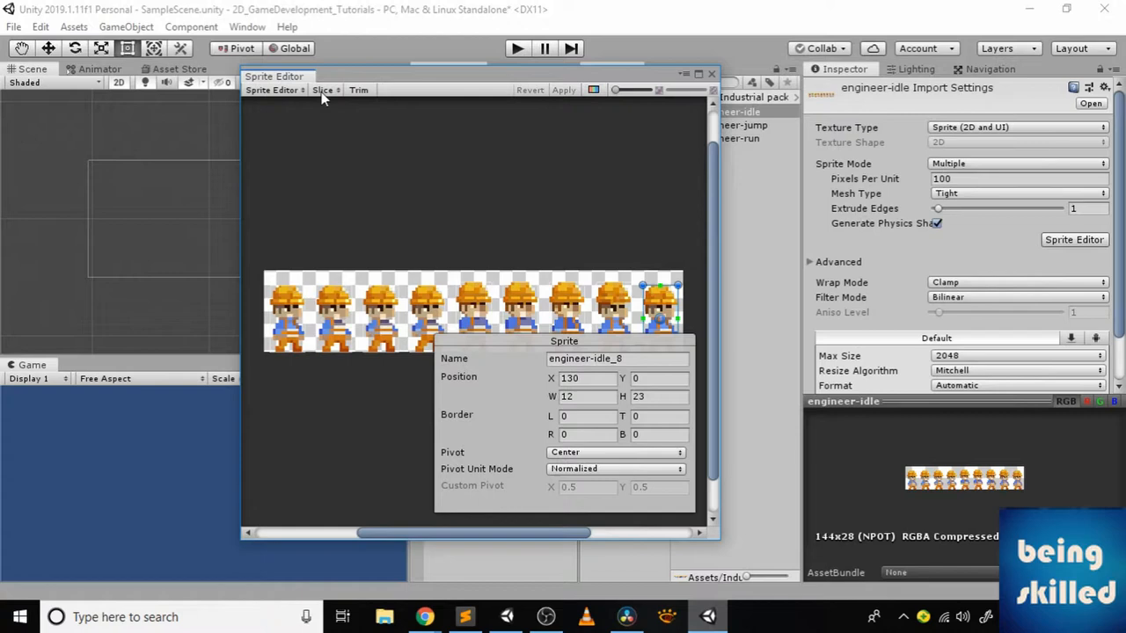
pyautogui.click(323, 90)
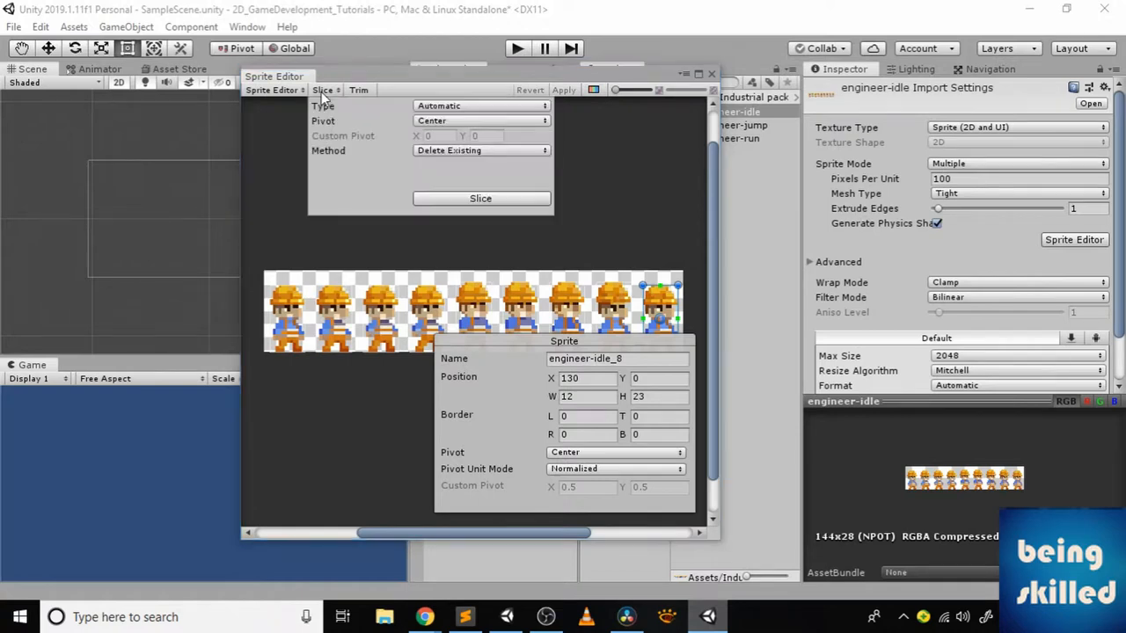
pyautogui.moveTo(404, 117)
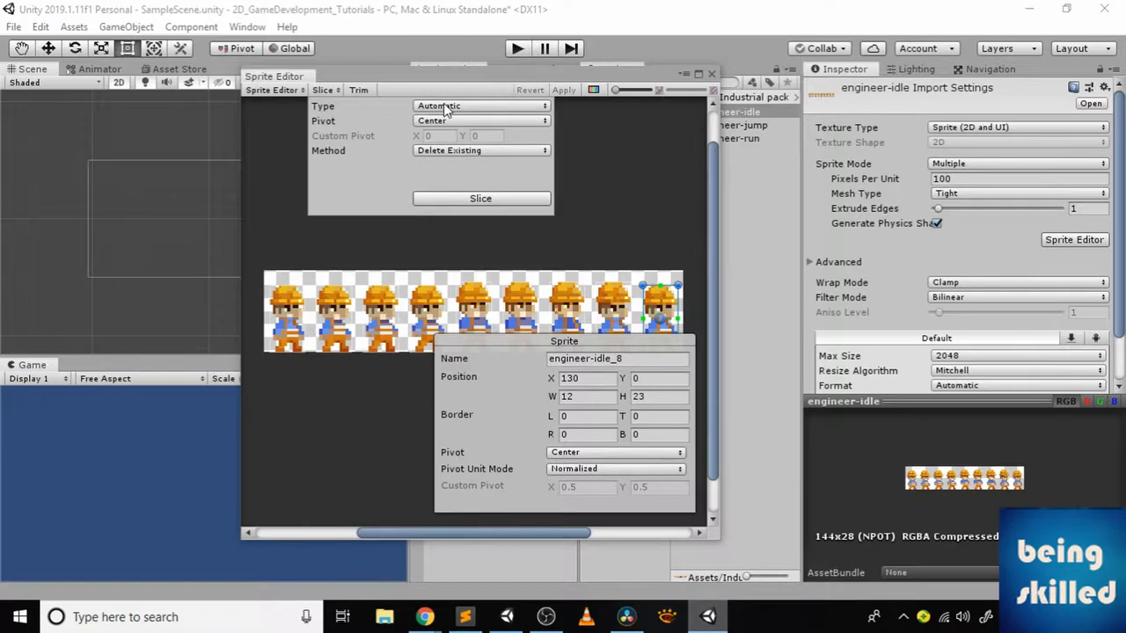
pyautogui.click(480, 198)
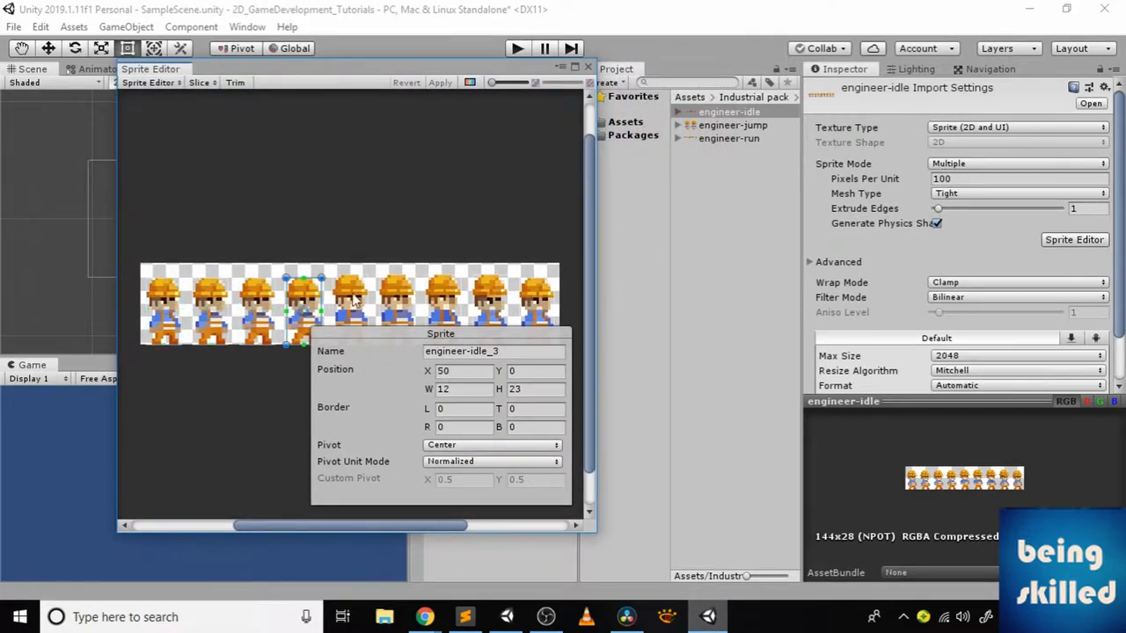
# Expand engineer-idle and preview its sliced frames engineer-idle_0 to _8
pyautogui.click(444, 303)
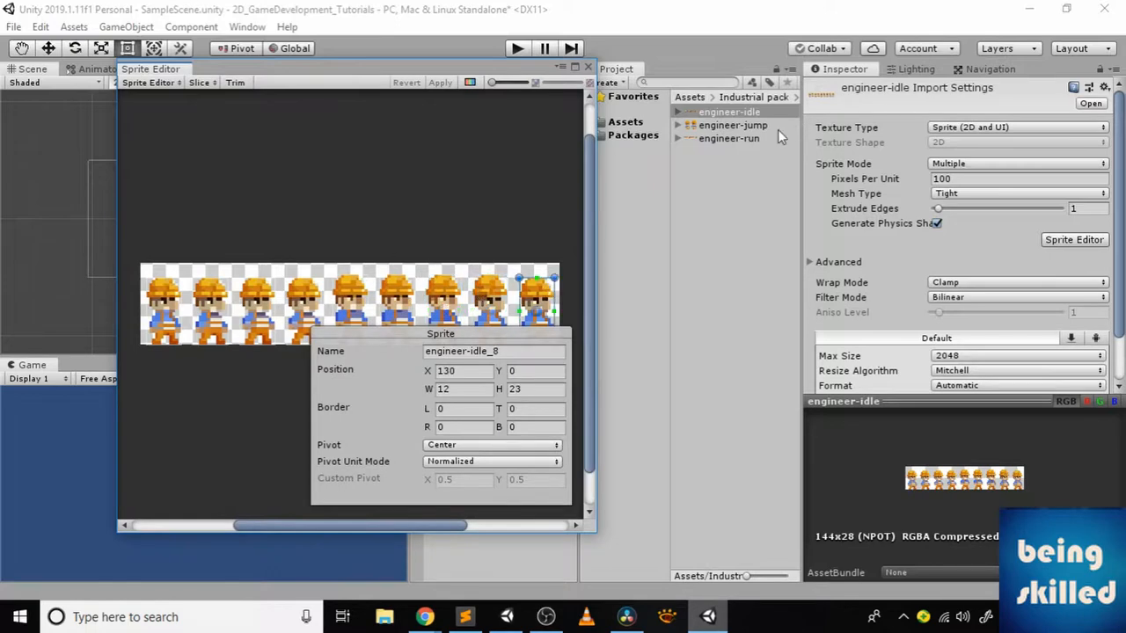
pyautogui.click(678, 112)
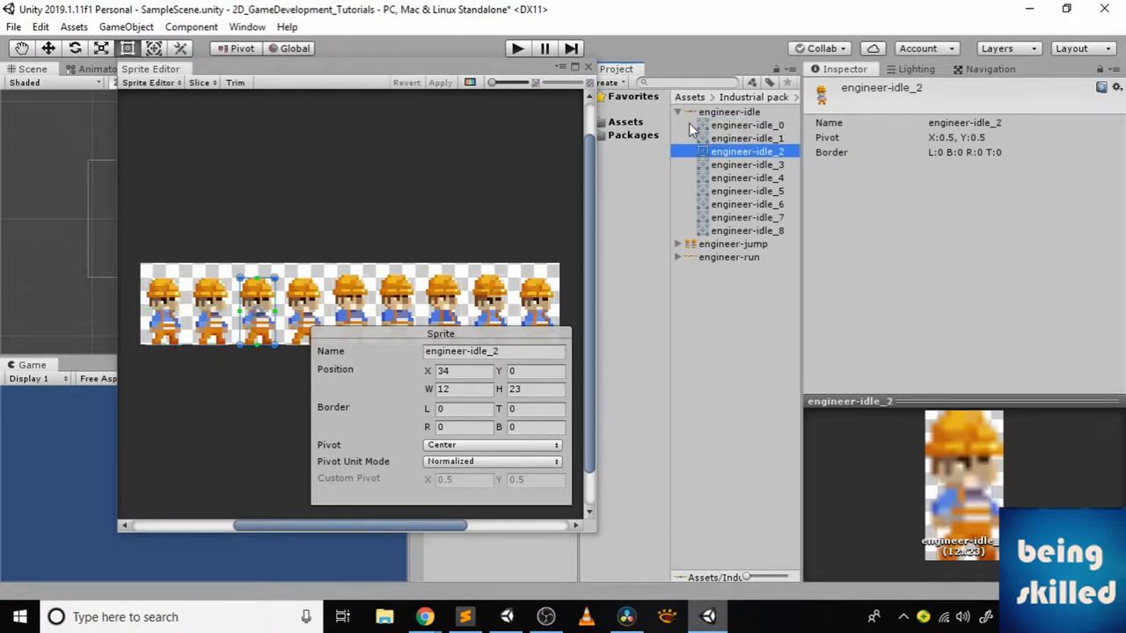
pyautogui.click(747, 231)
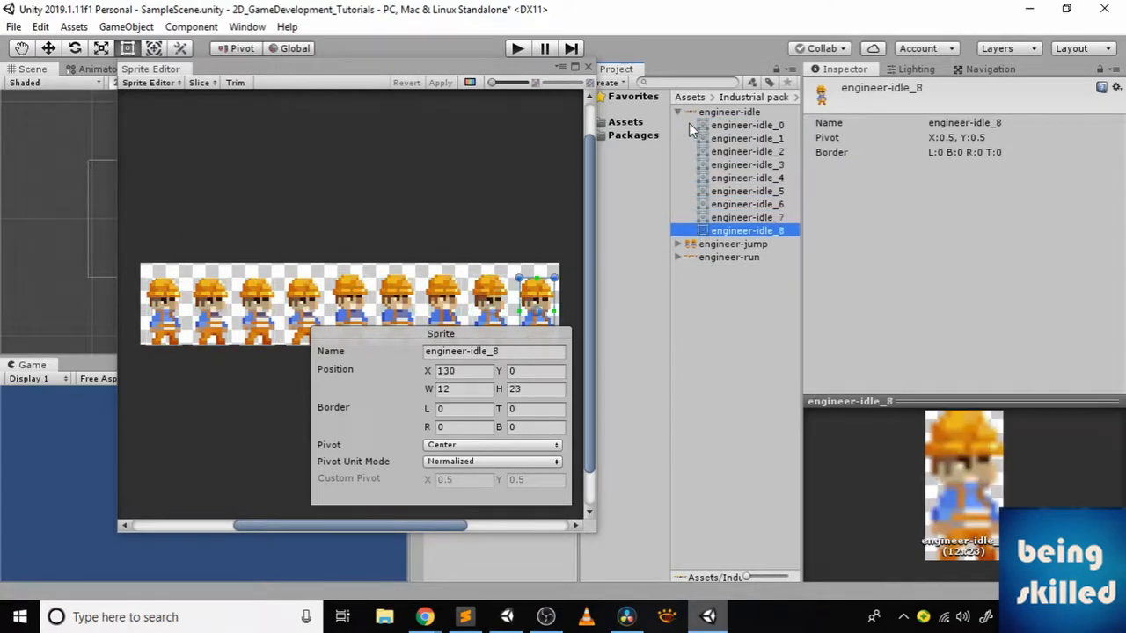
pyautogui.click(746, 124)
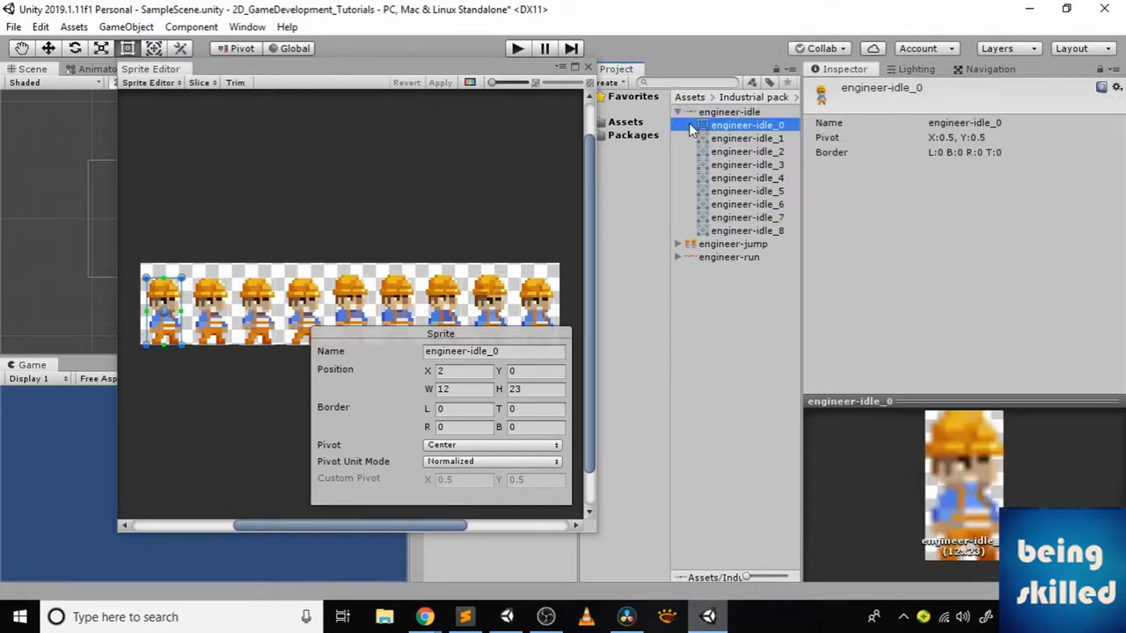
pyautogui.click(747, 218)
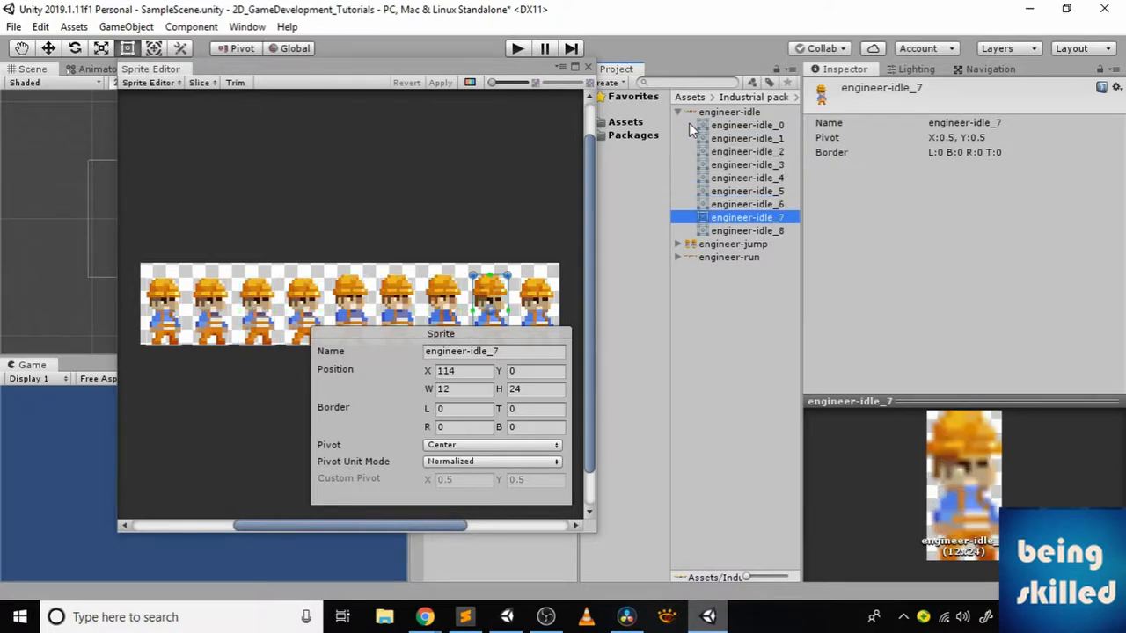
pyautogui.click(747, 204)
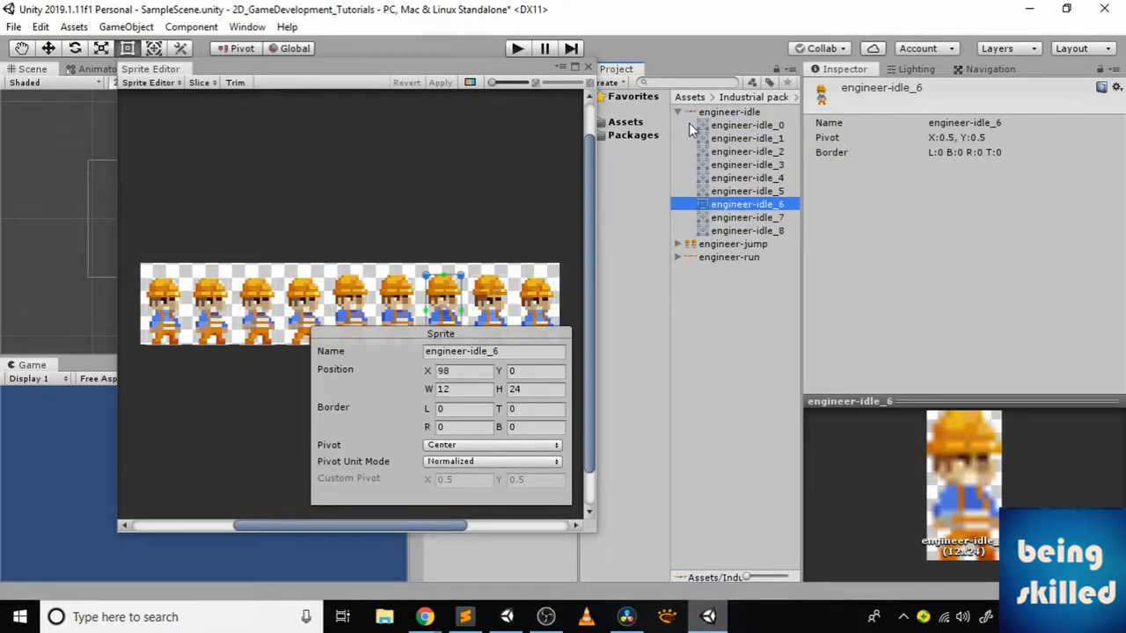
pyautogui.click(728, 112)
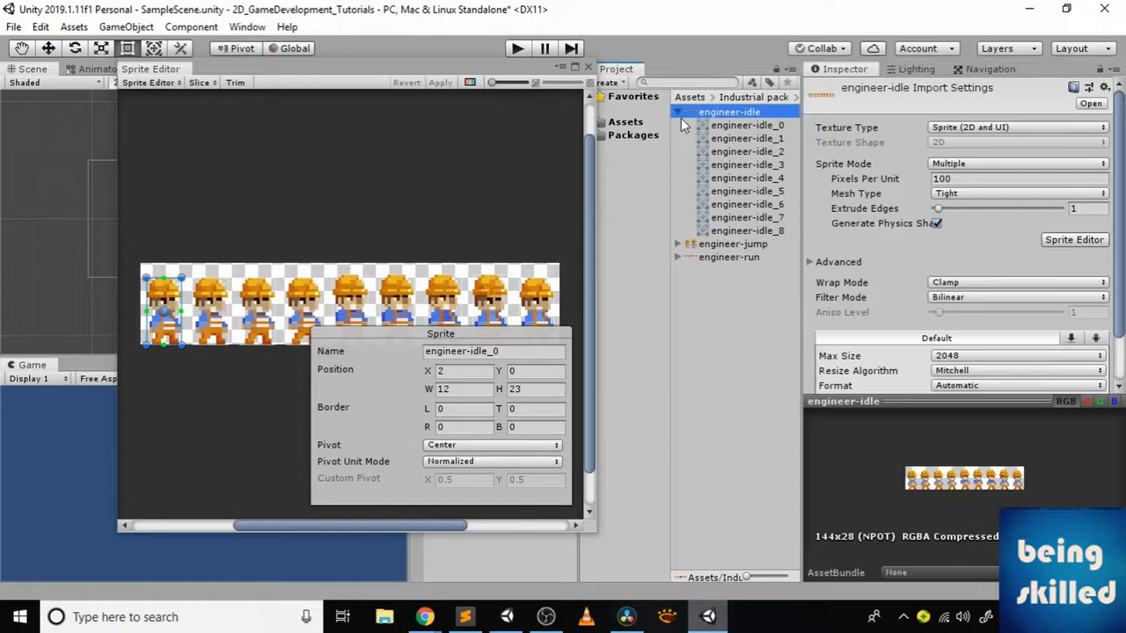
pyautogui.click(747, 138)
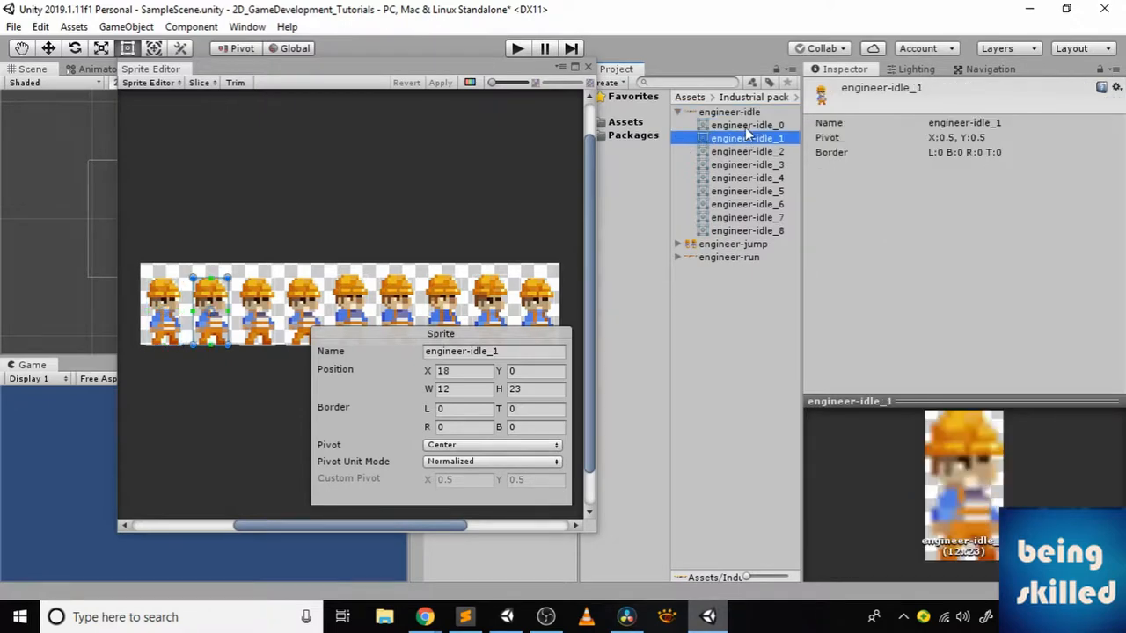
# Close the Sprite Editor and expand engineer-jump and engineer-run to preview their sprites
pyautogui.click(746, 231)
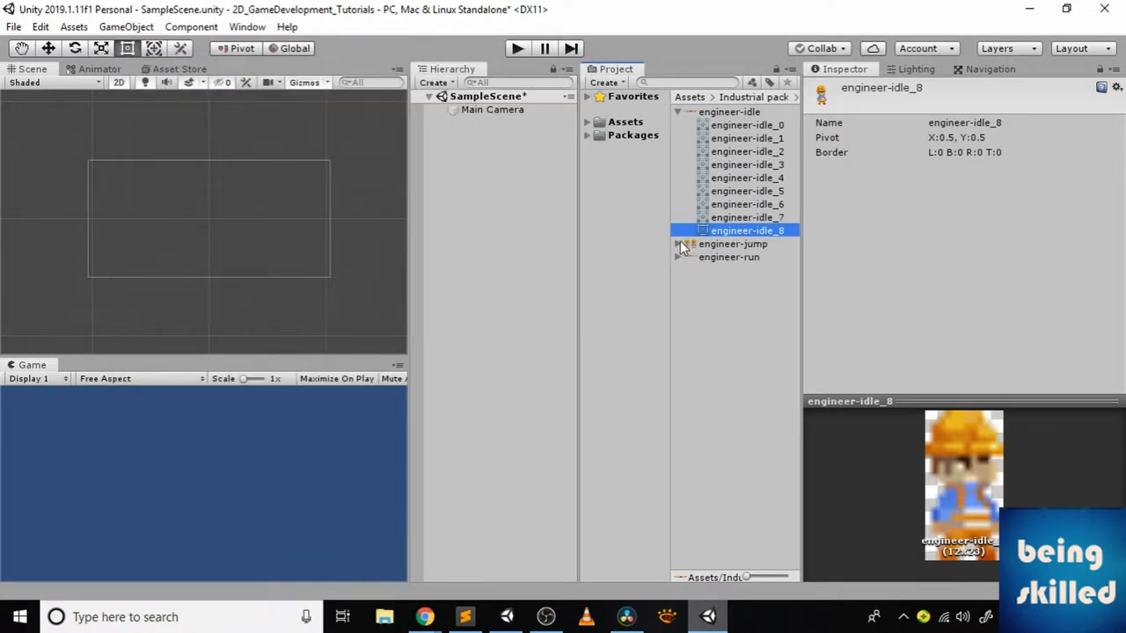
pyautogui.click(733, 257)
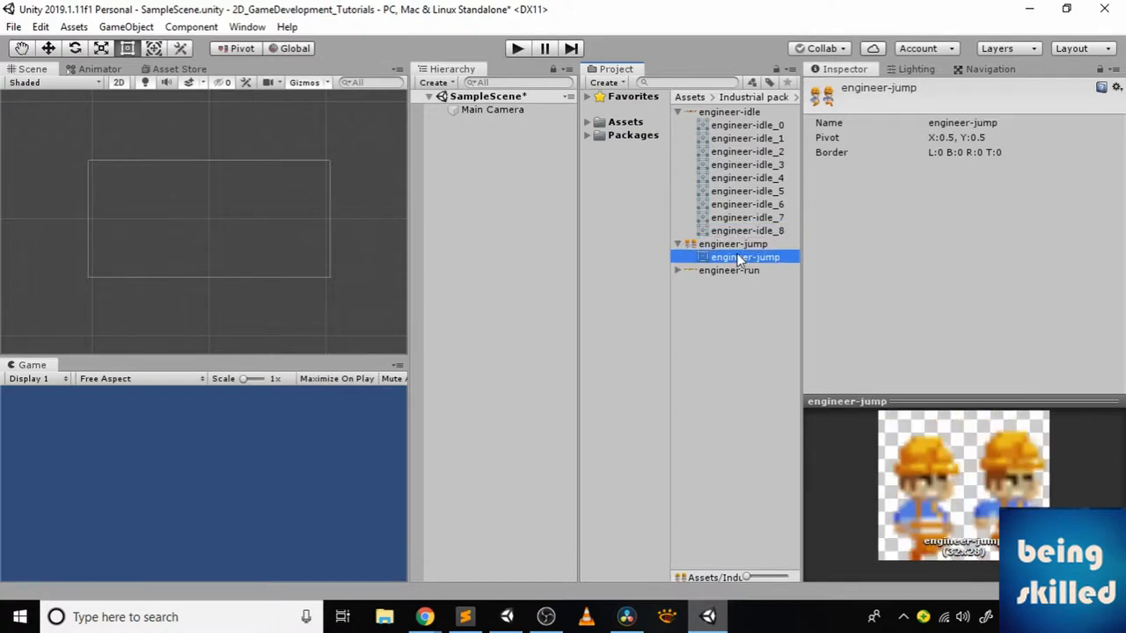
pyautogui.moveTo(730, 250)
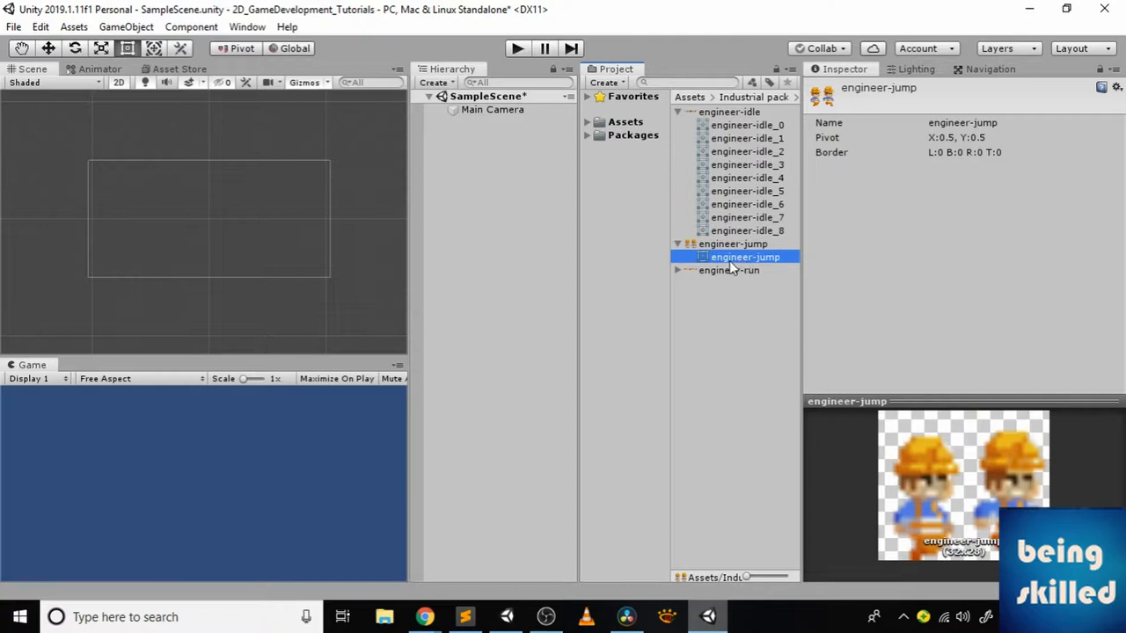
pyautogui.moveTo(737, 274)
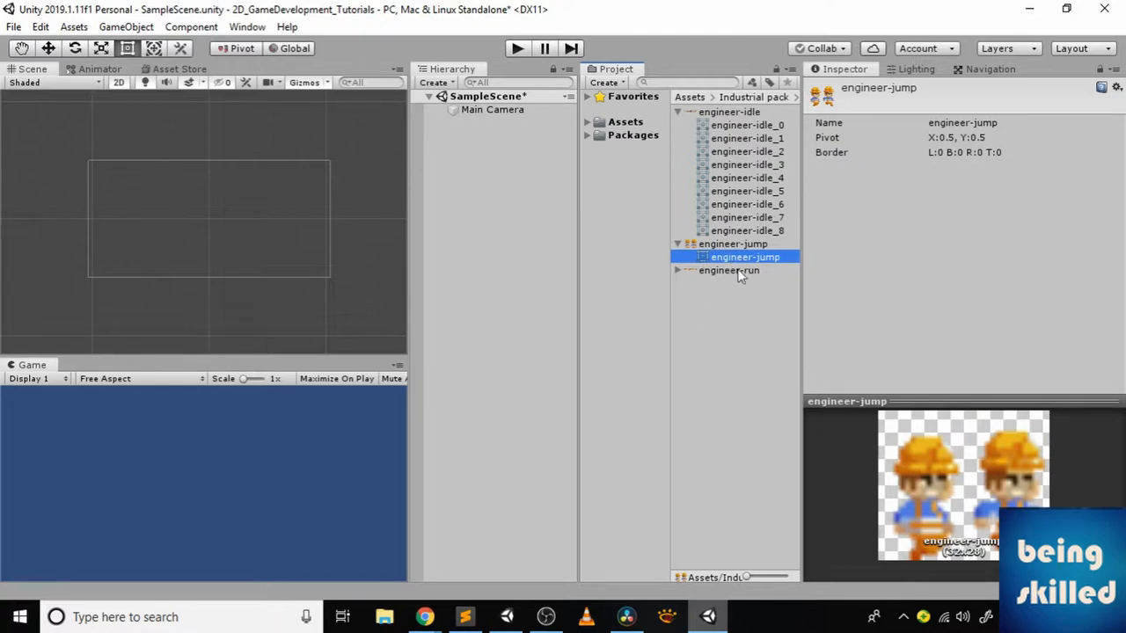
pyautogui.moveTo(680, 277)
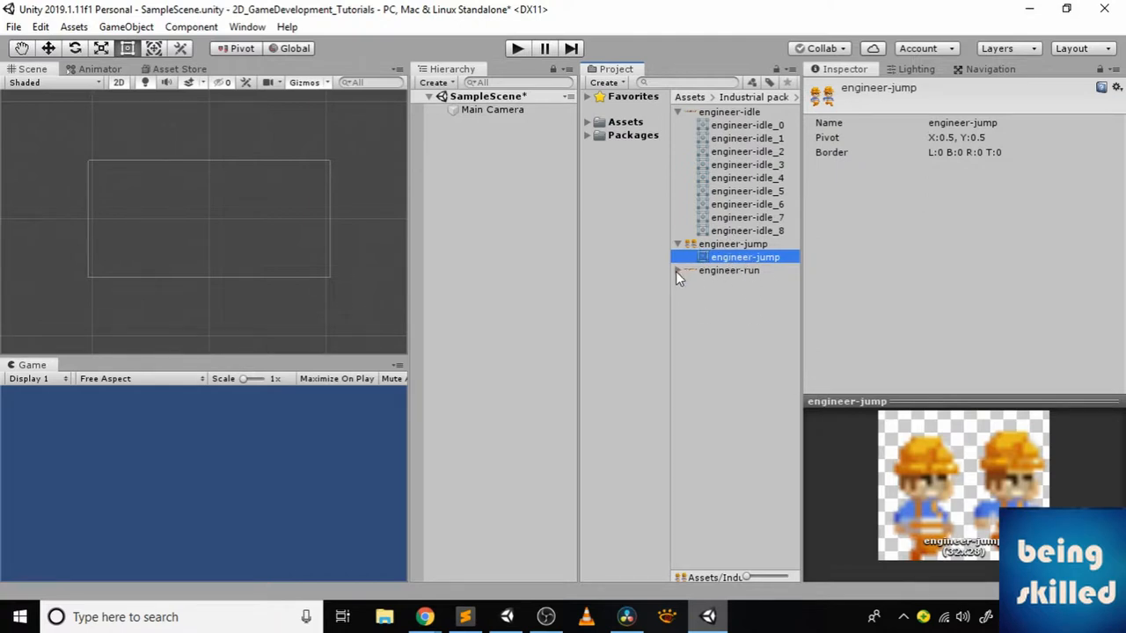
pyautogui.click(740, 284)
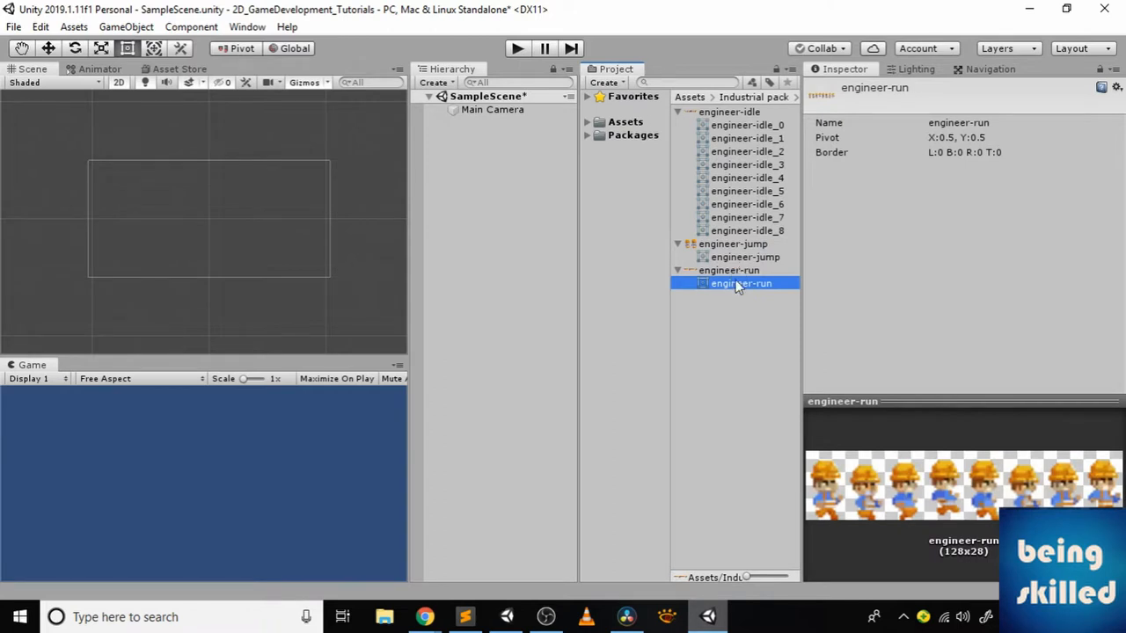
pyautogui.moveTo(748, 302)
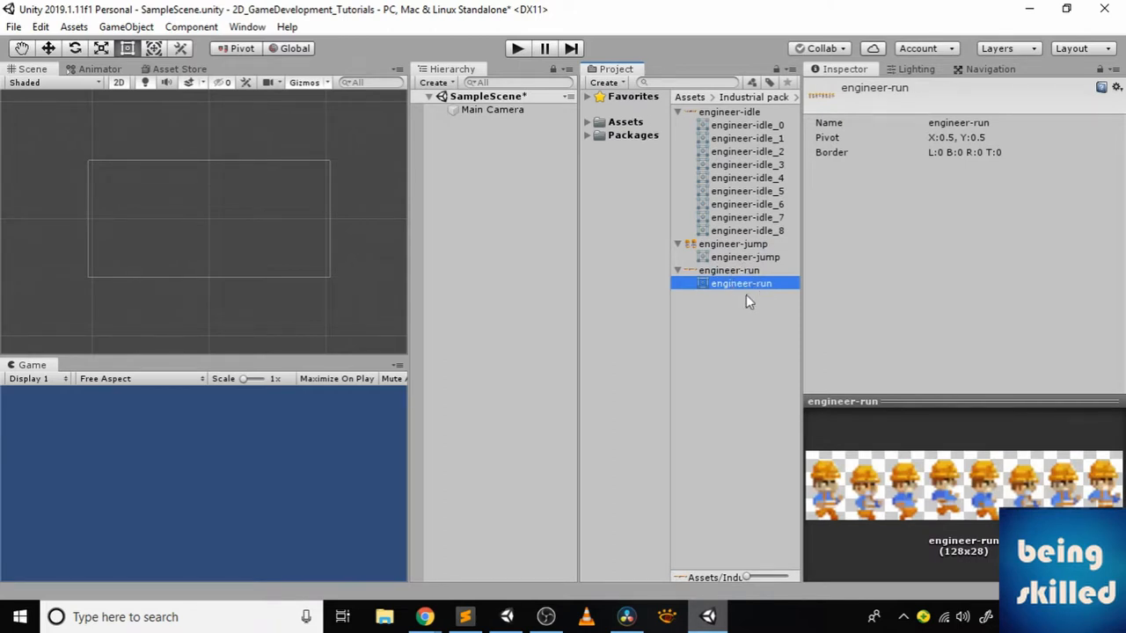
pyautogui.moveTo(763, 303)
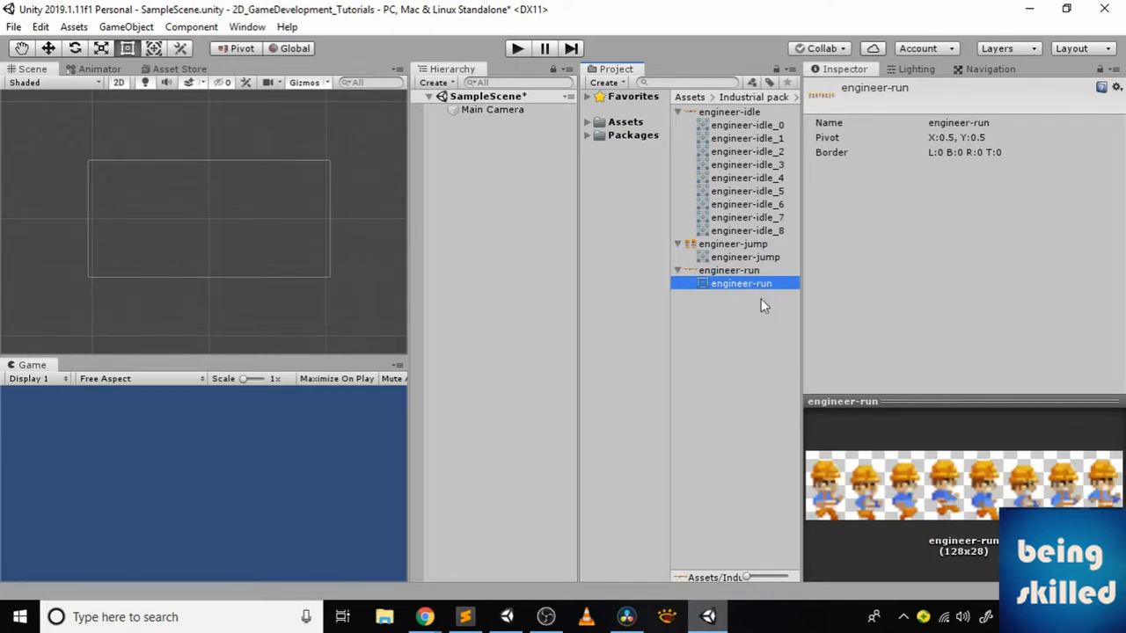
# Place engineer-idle_0 in the Scene and rename the object Engineer
pyautogui.click(747, 125)
pyautogui.write('Engin')
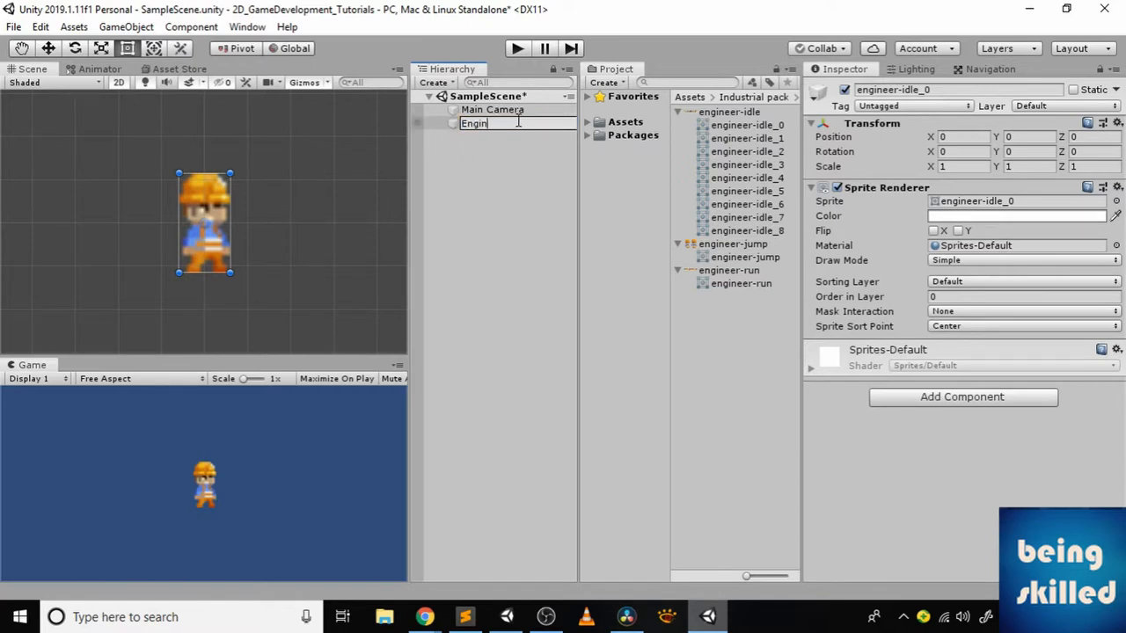
pyautogui.write('eer')
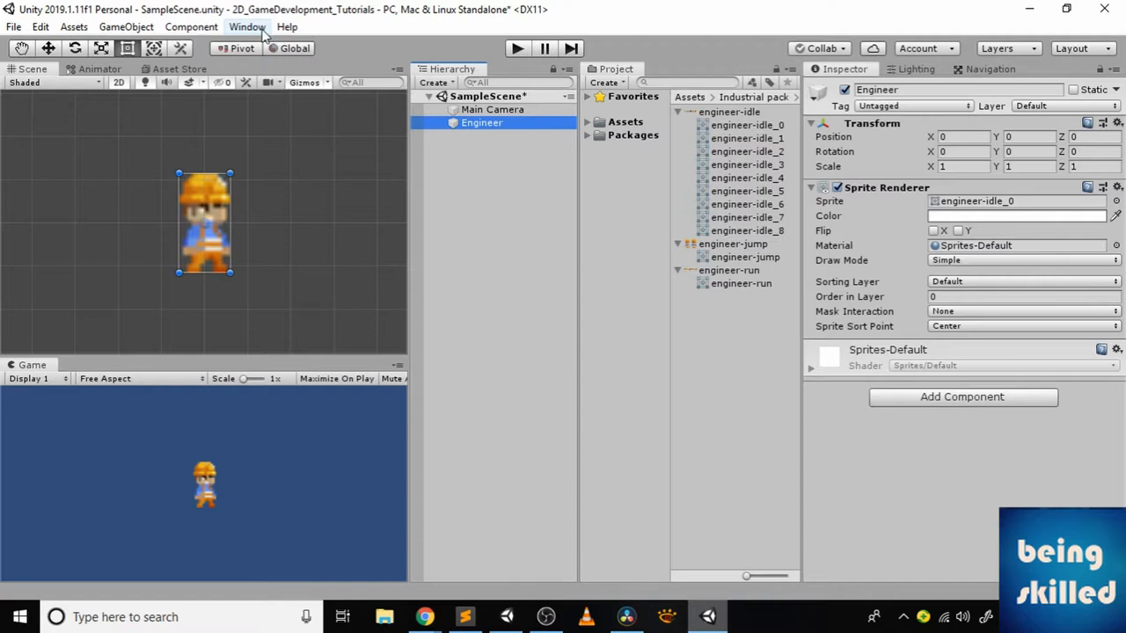
# Open the Animation window and start a new animation clip for Engineer
pyautogui.click(247, 27)
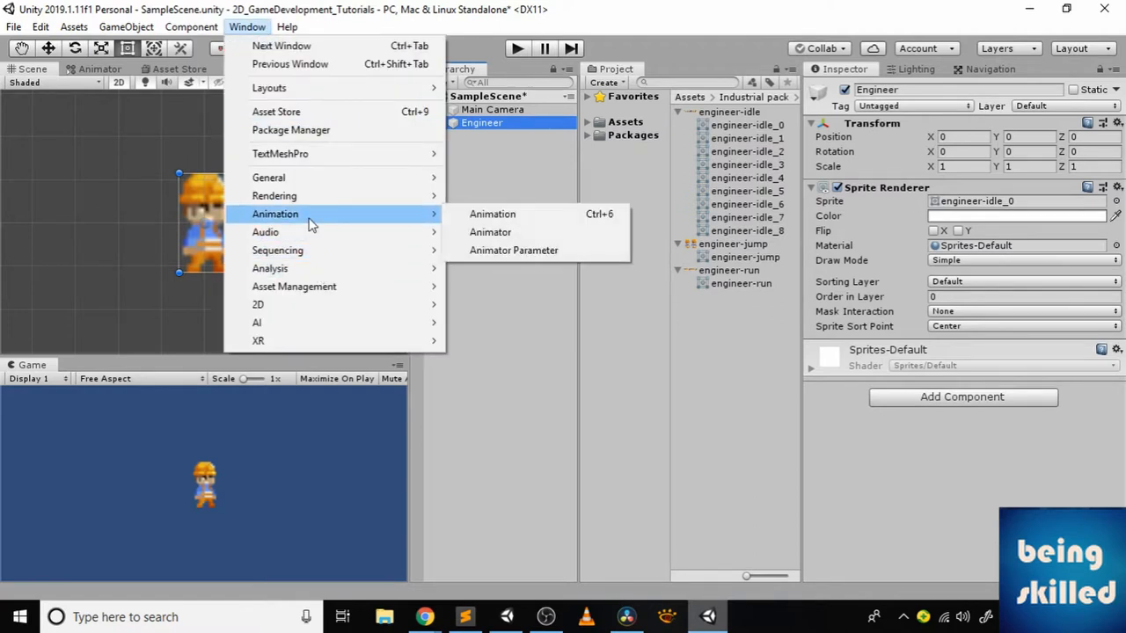
pyautogui.moveTo(492, 214)
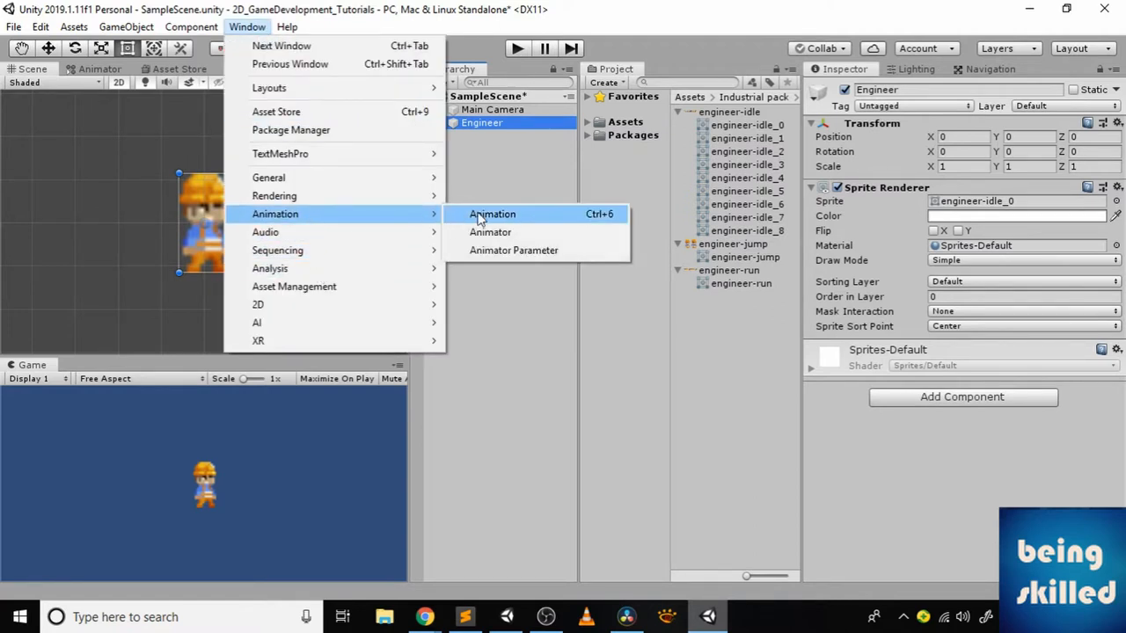
pyautogui.click(491, 214)
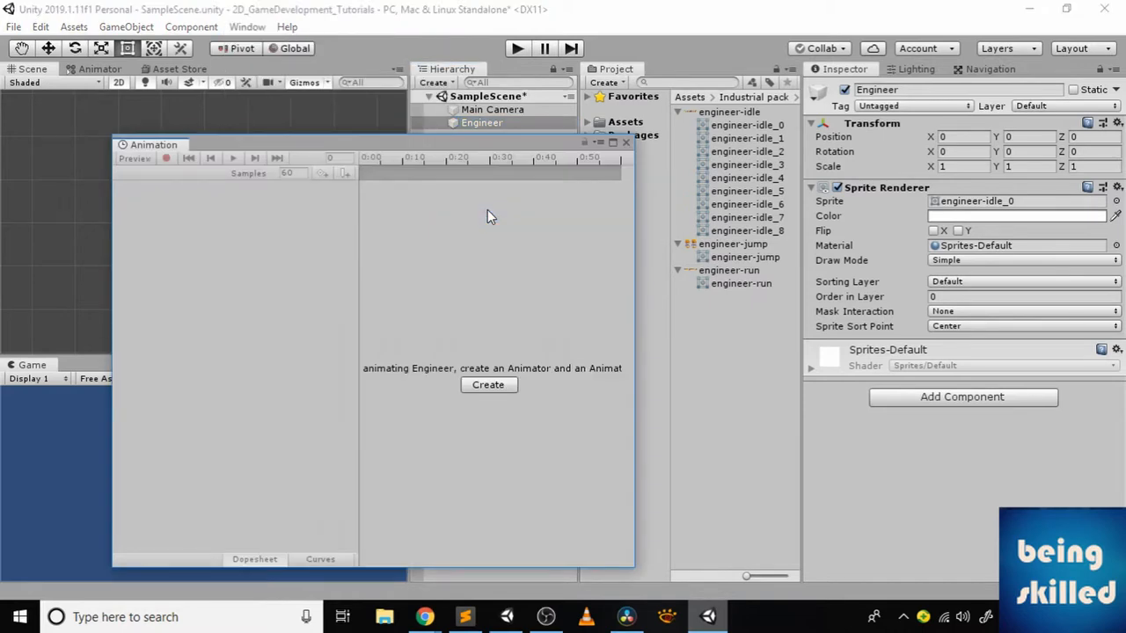
pyautogui.moveTo(488, 386)
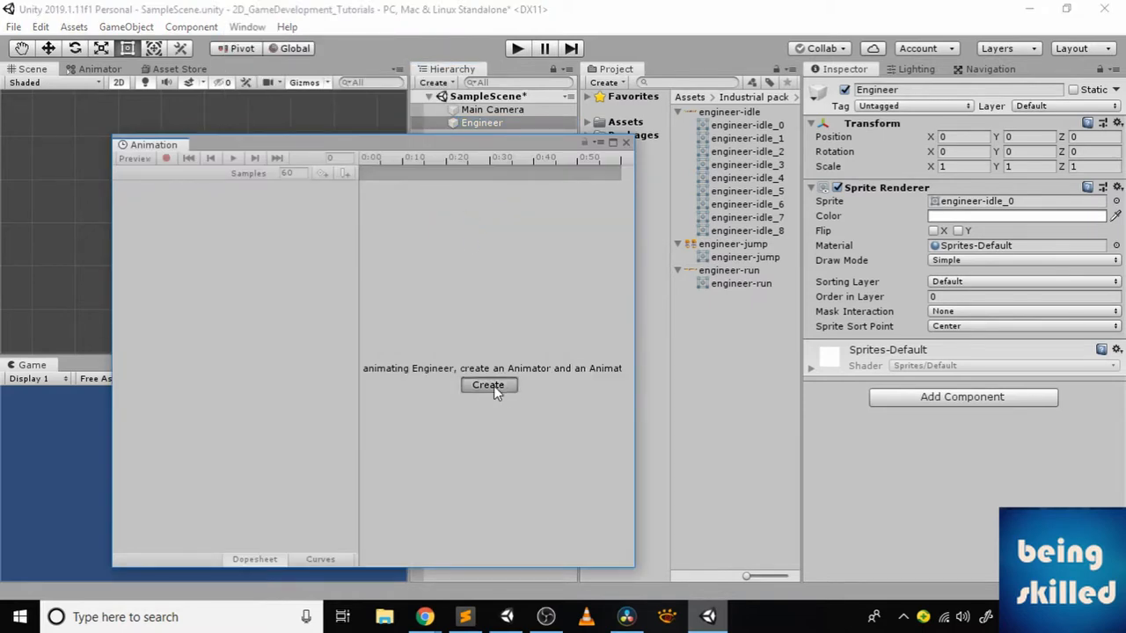
pyautogui.click(489, 385)
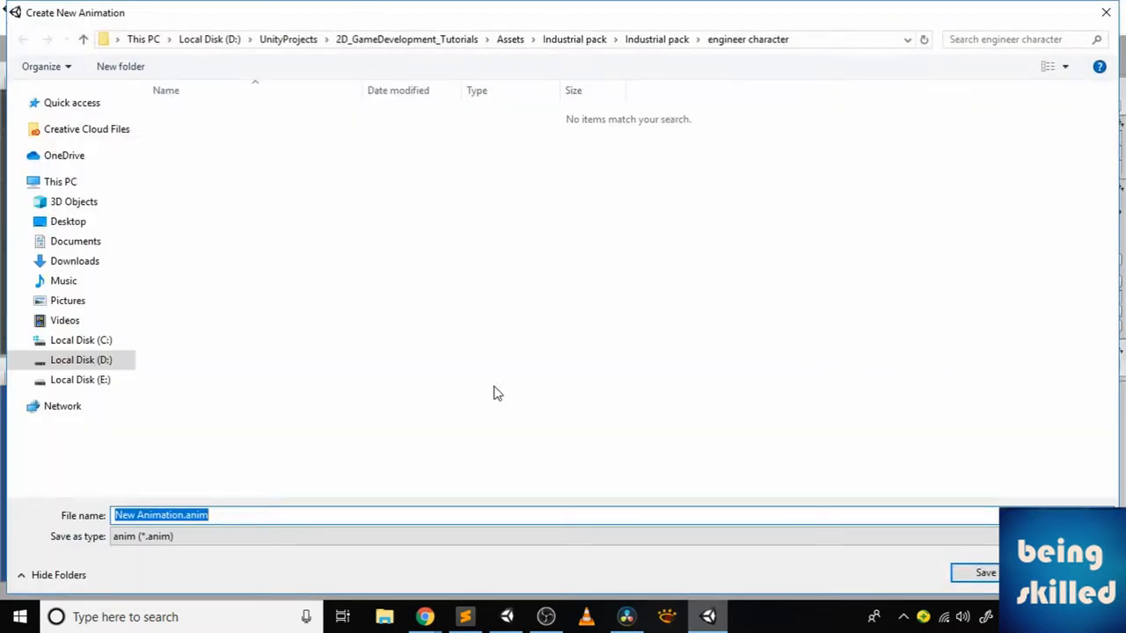
# Name the clip EngineerIdleAnimation and save it
pyautogui.press('Delete')
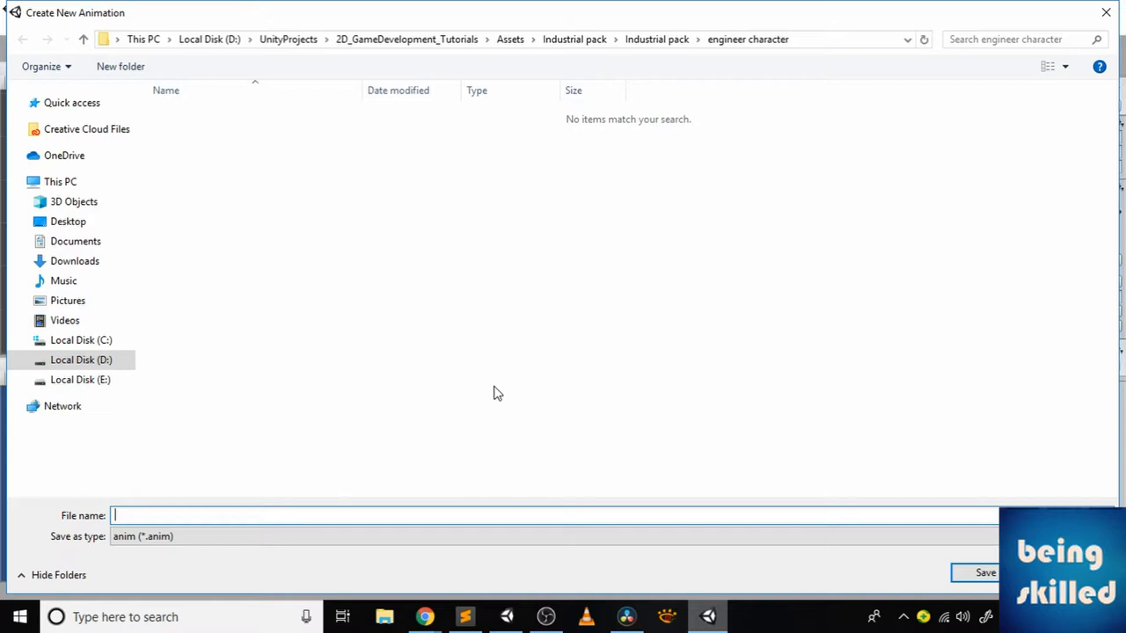
pyautogui.write('EngineerIdleAnimation')
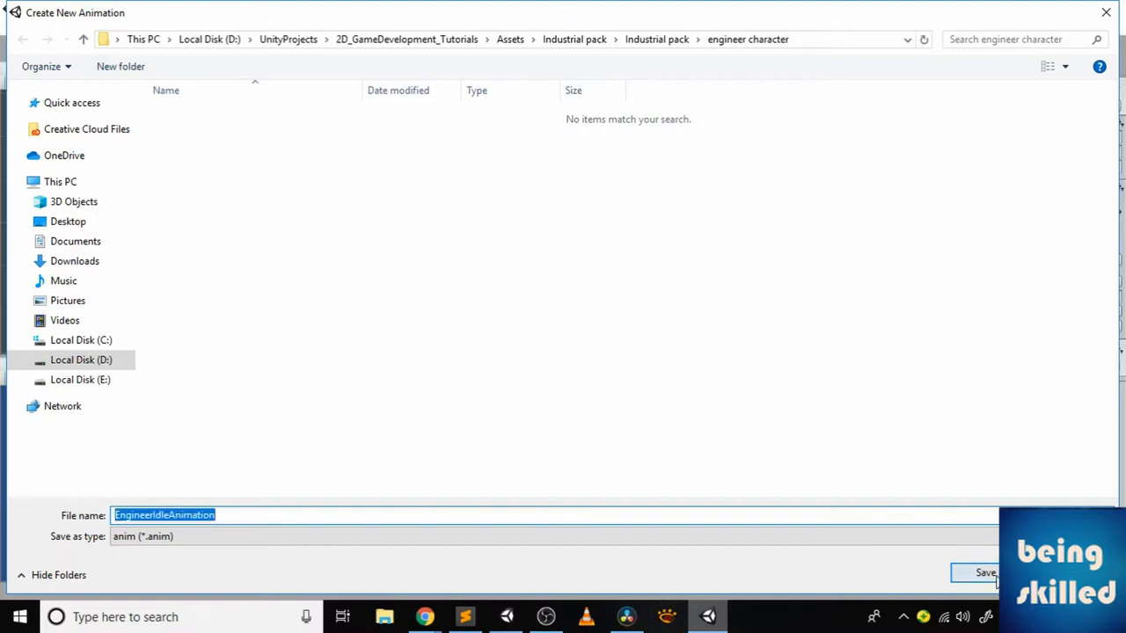
pyautogui.click(984, 573)
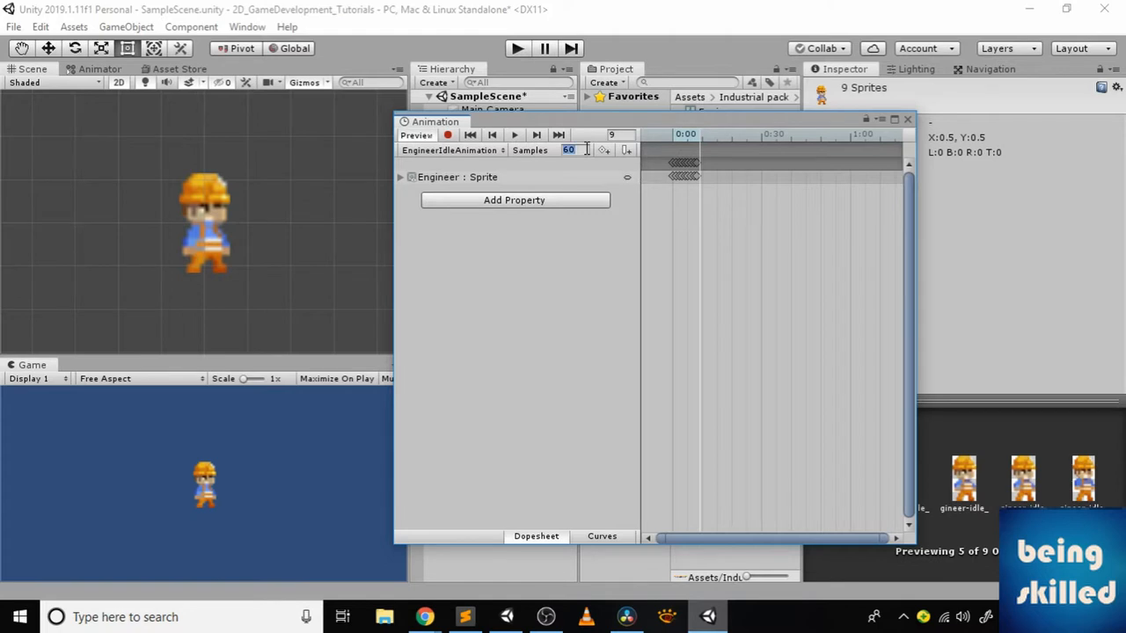
# Set the idle clip to 10 samples, then play and stop the preview
pyautogui.write('10')
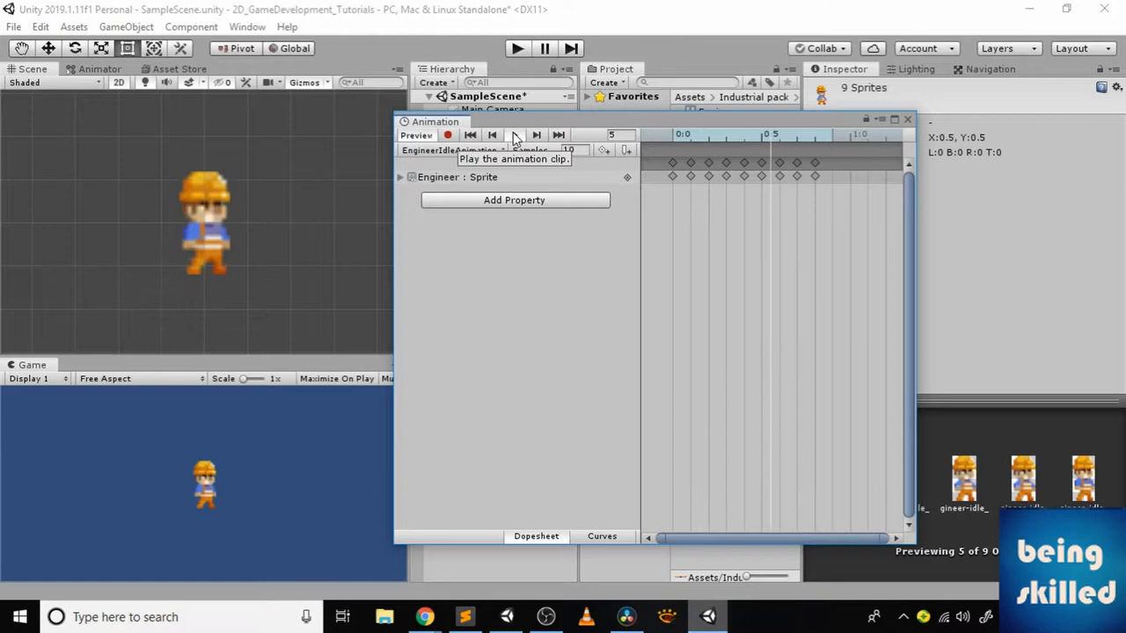
pyautogui.click(536, 135)
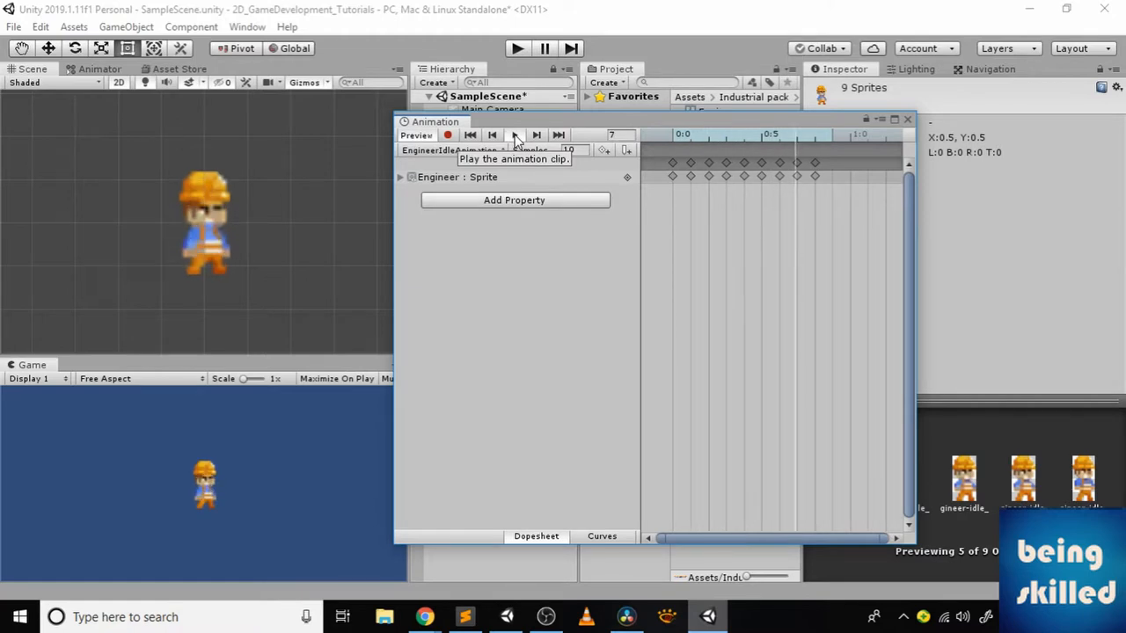
pyautogui.click(515, 134)
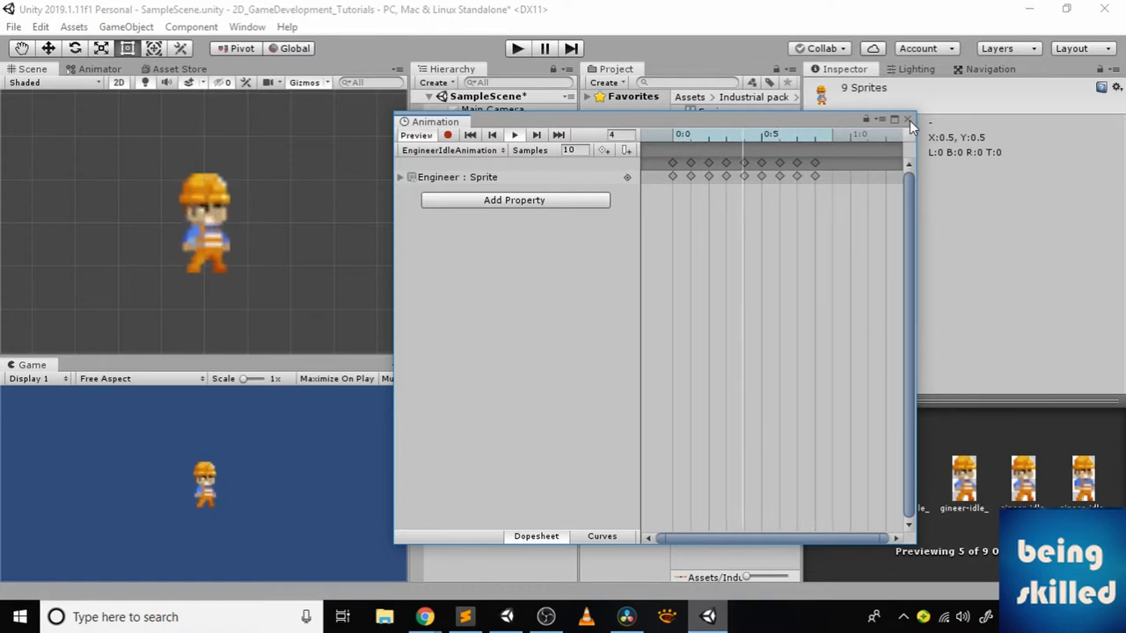
# Close the Animation window and apply Multiple Sprite Mode to engineer-run
pyautogui.click(909, 120)
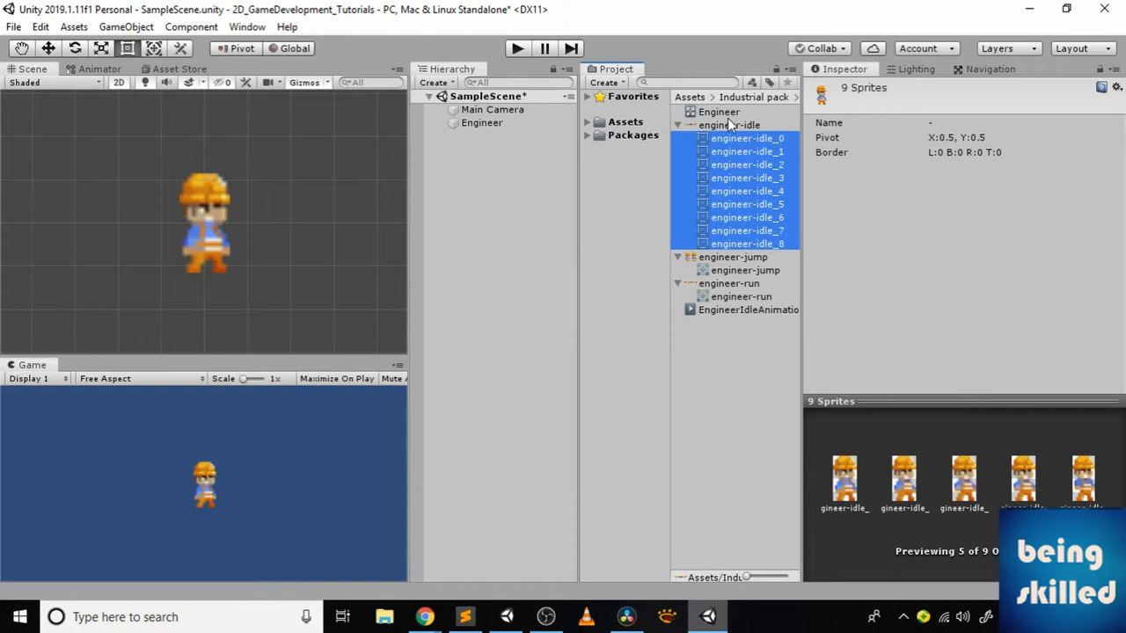
pyautogui.click(678, 125)
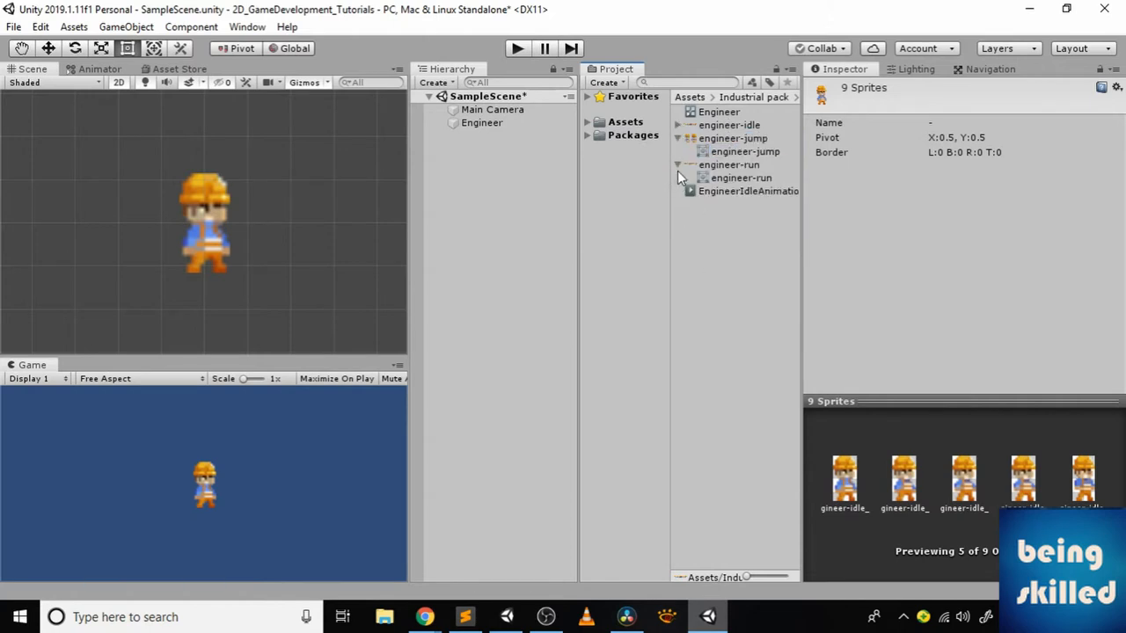
pyautogui.click(739, 165)
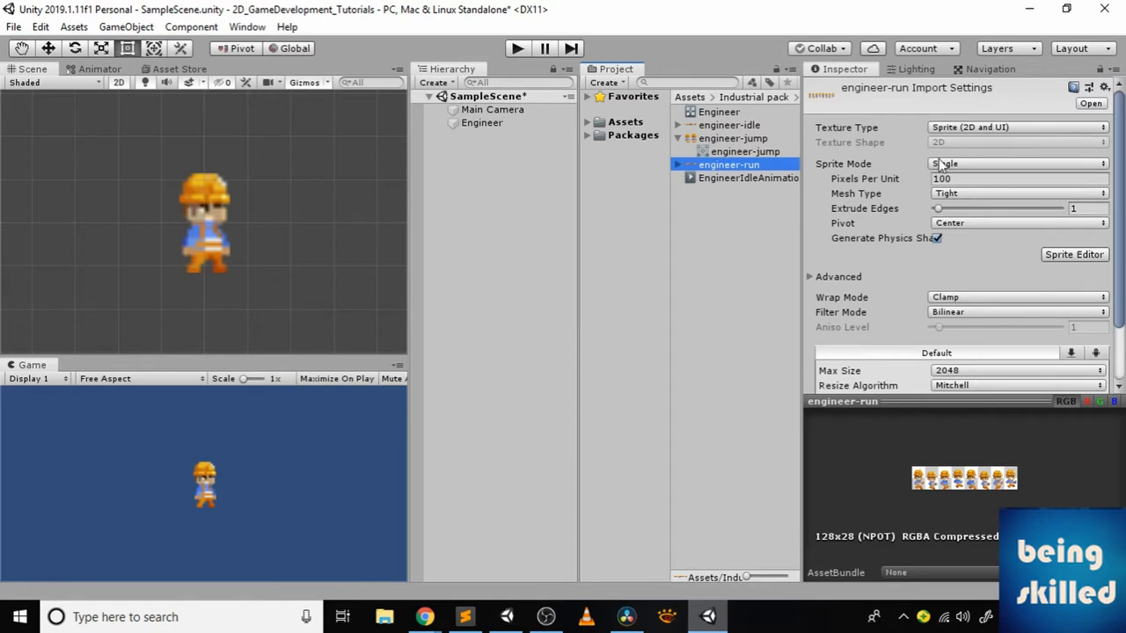
pyautogui.click(1017, 164)
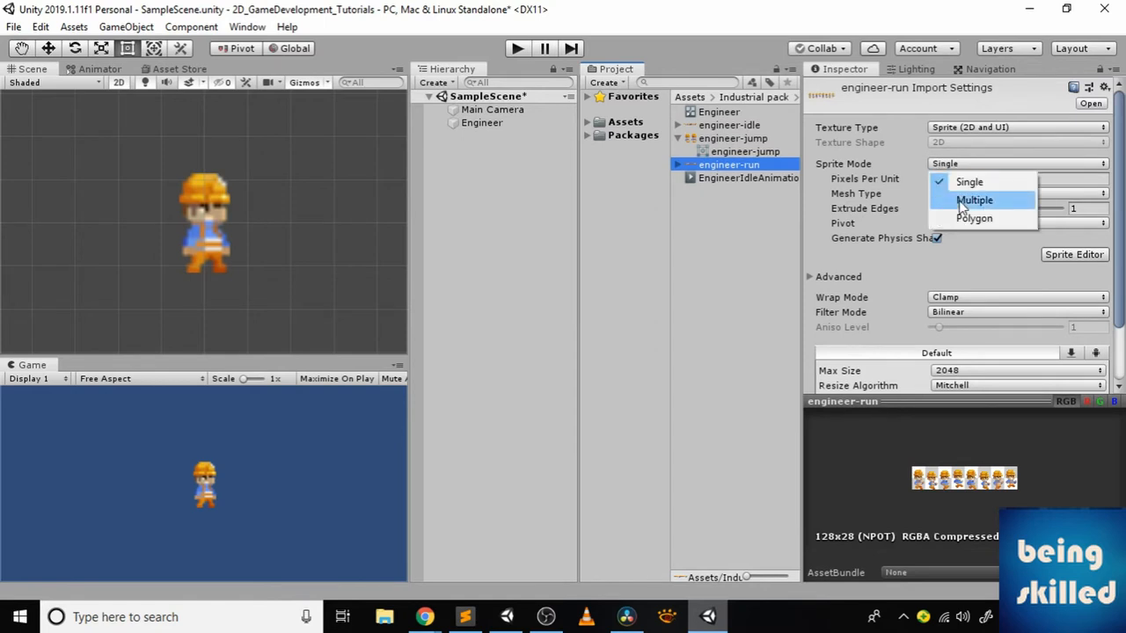
pyautogui.click(973, 199)
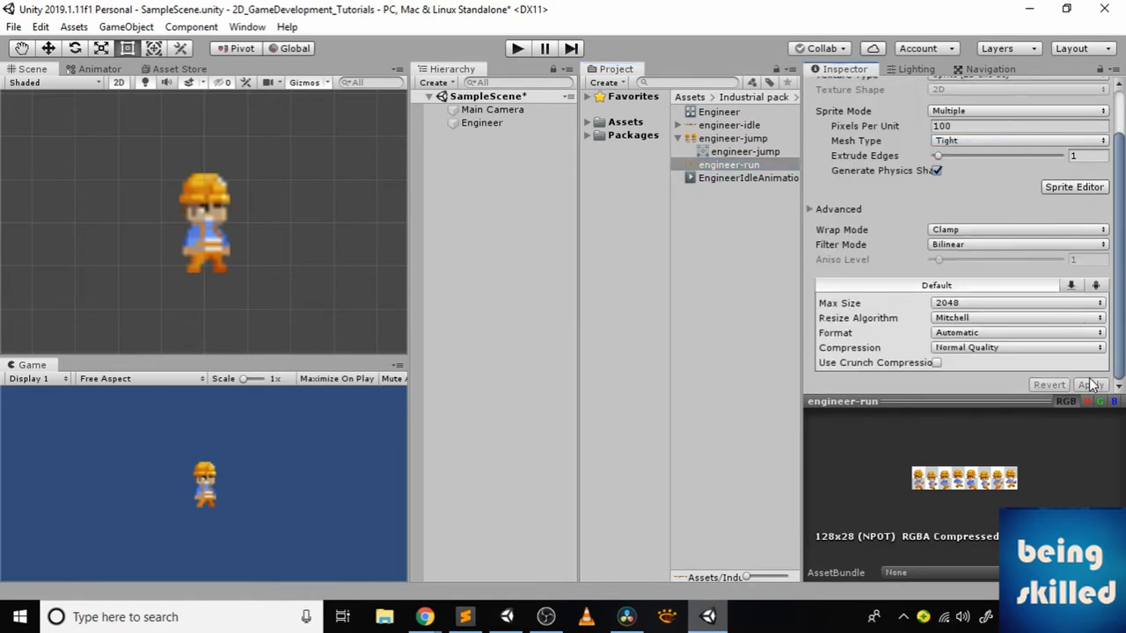
pyautogui.click(1074, 187)
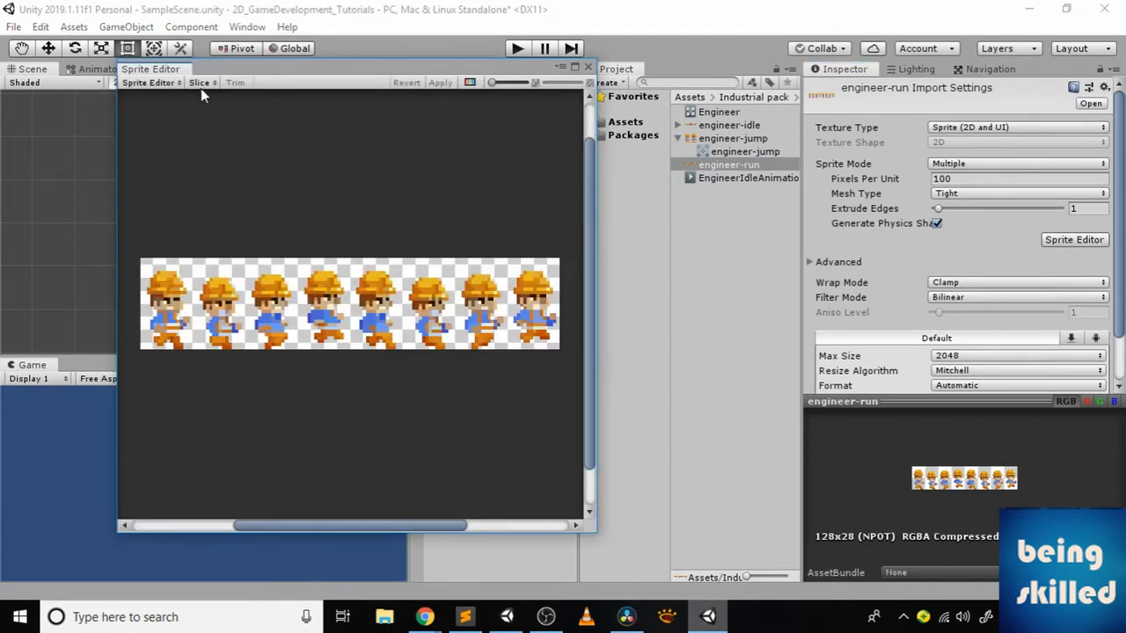
# Auto-slice the engineer-run sheet into eight frames, apply, check a frame, and close the Sprite Editor
pyautogui.click(199, 82)
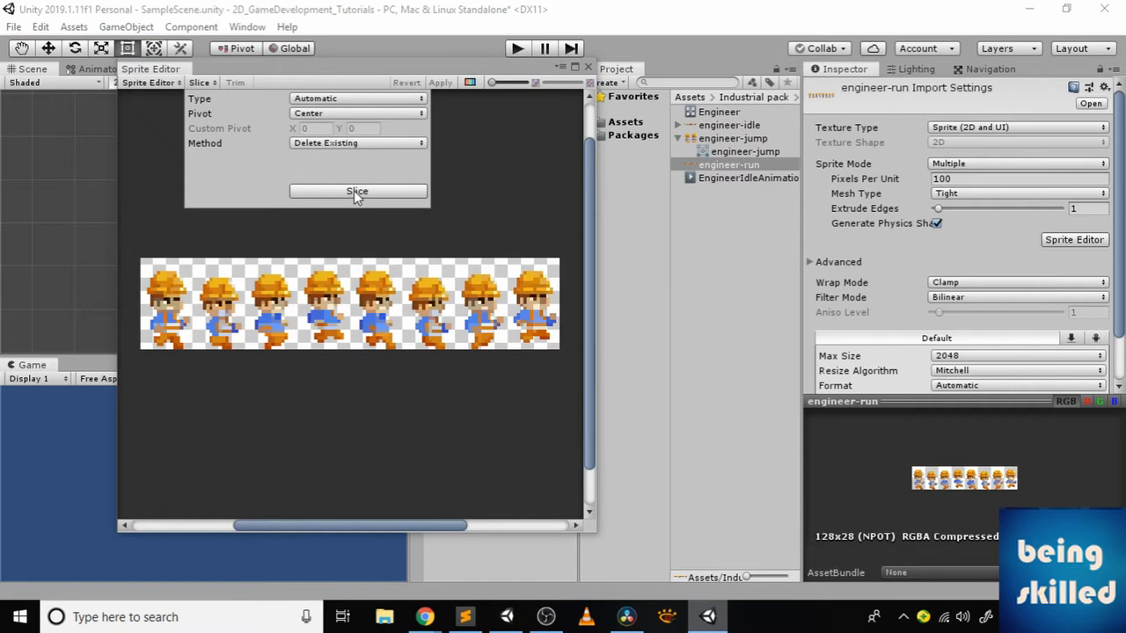
pyautogui.click(357, 192)
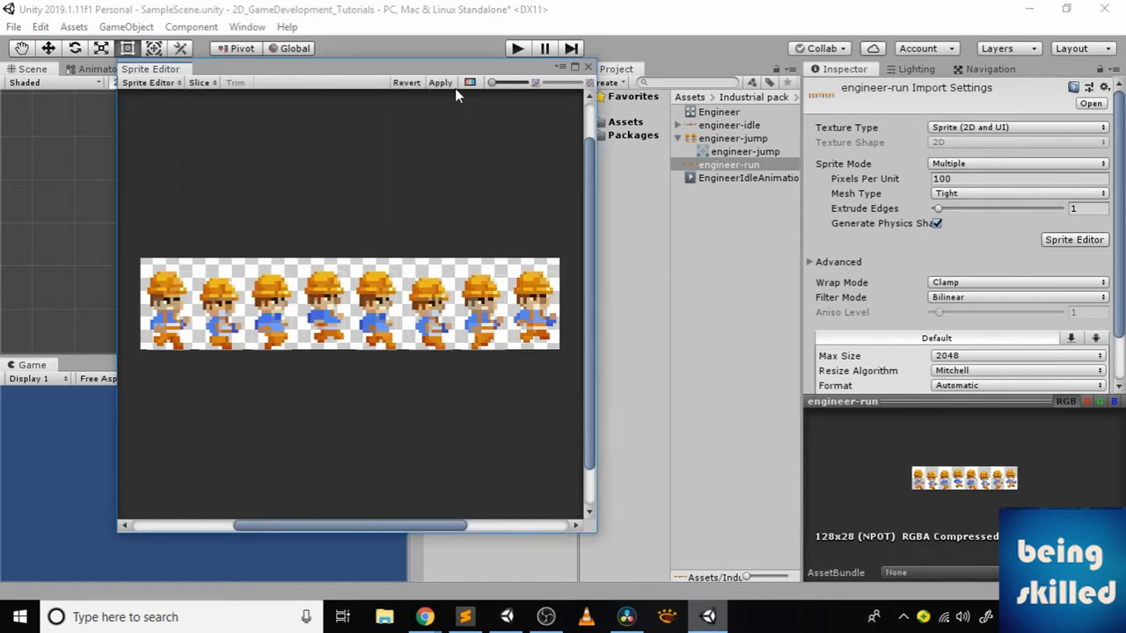
pyautogui.click(167, 304)
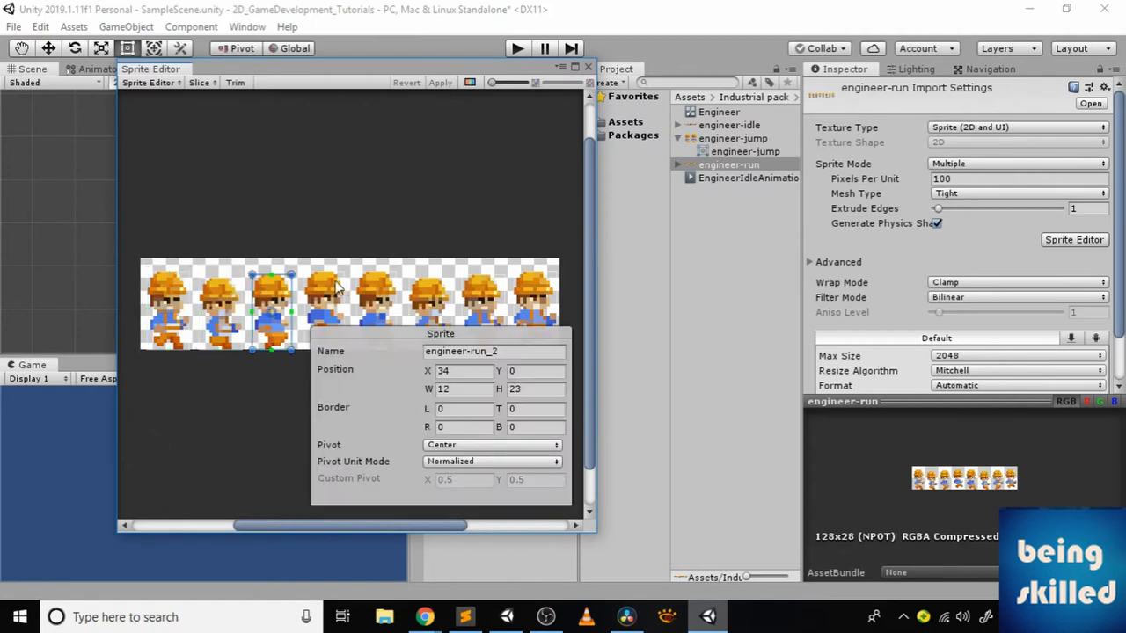
pyautogui.click(482, 294)
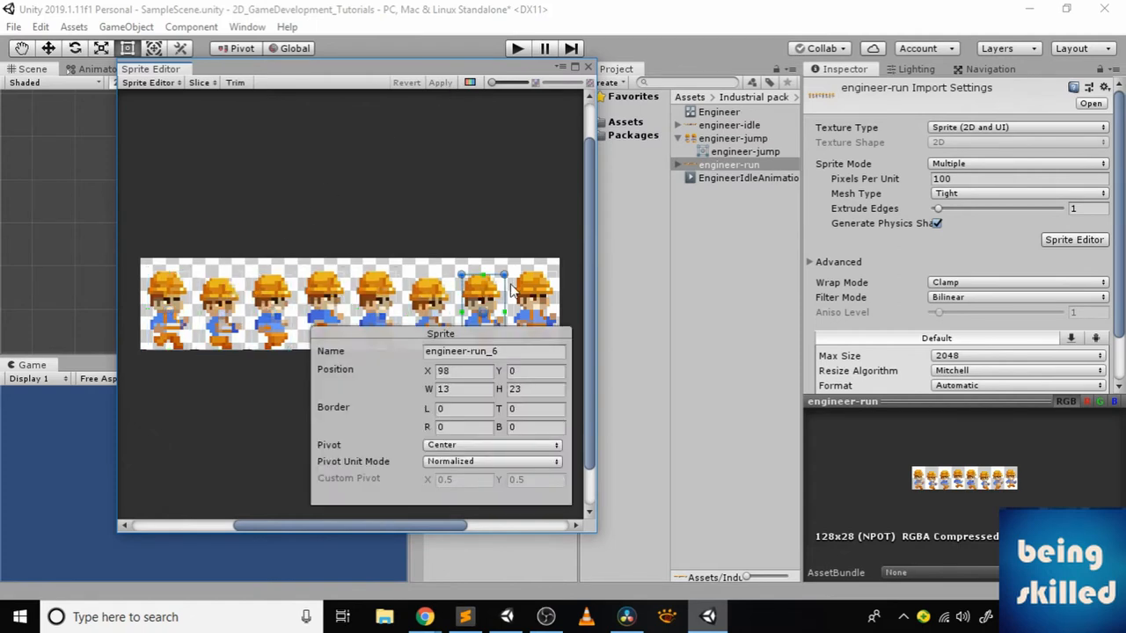
pyautogui.click(533, 295)
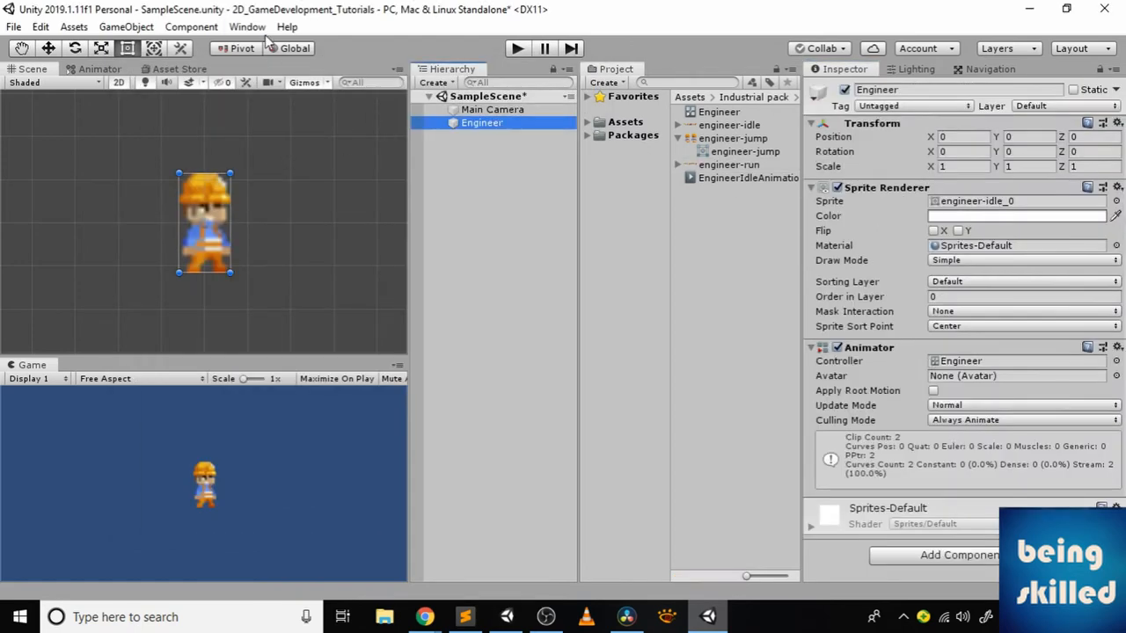
# Create and save a new animation clip named EngineerRunAnimation
pyautogui.click(247, 27)
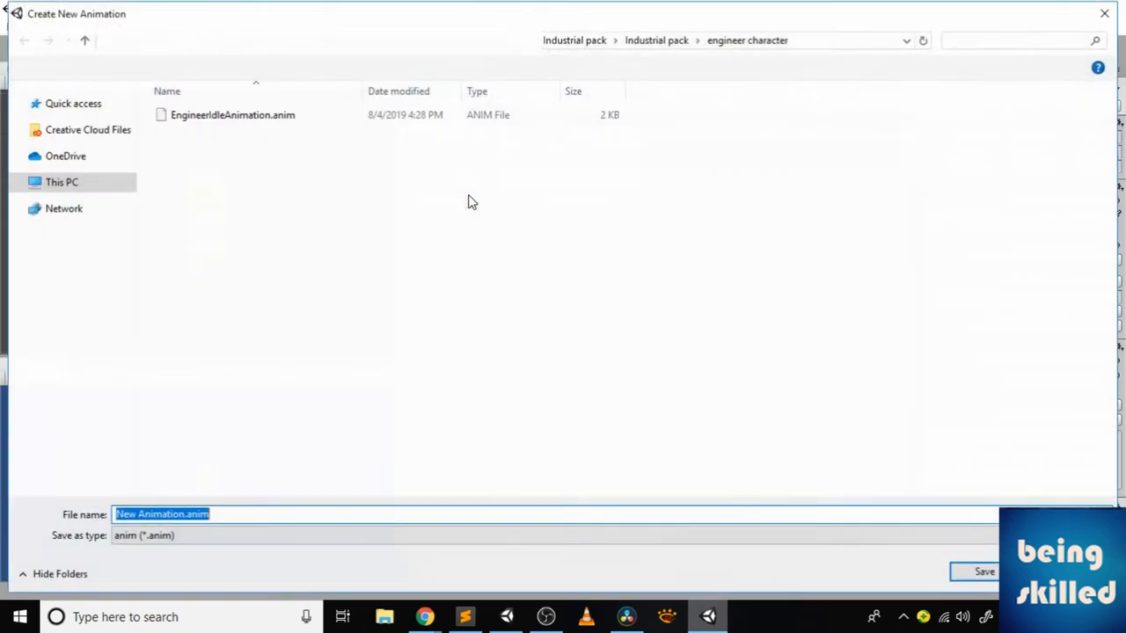
pyautogui.write('EngineerRunAnima')
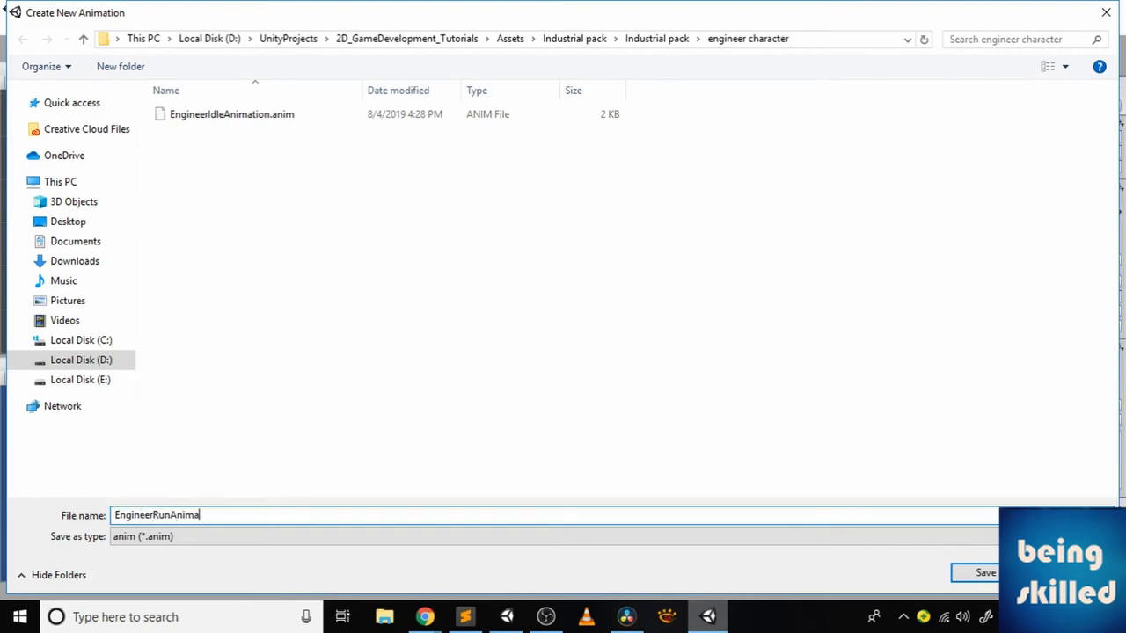
pyautogui.click(985, 573)
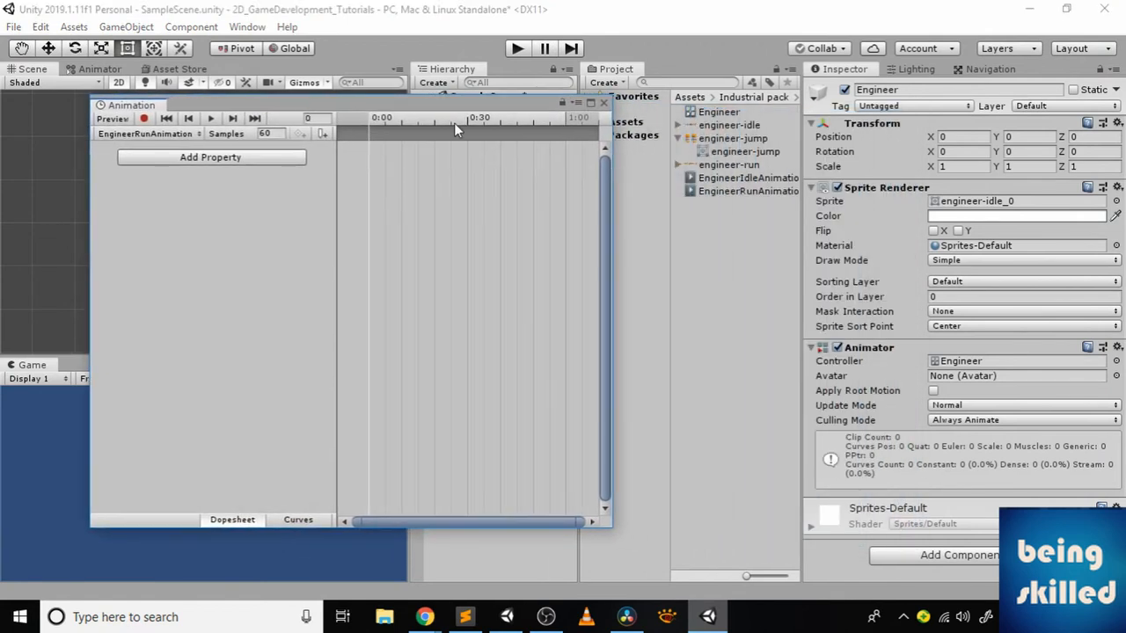
# Place the eight run frames on the timeline at 10 samples and preview playback
pyautogui.click(747, 178)
pyautogui.write('10')
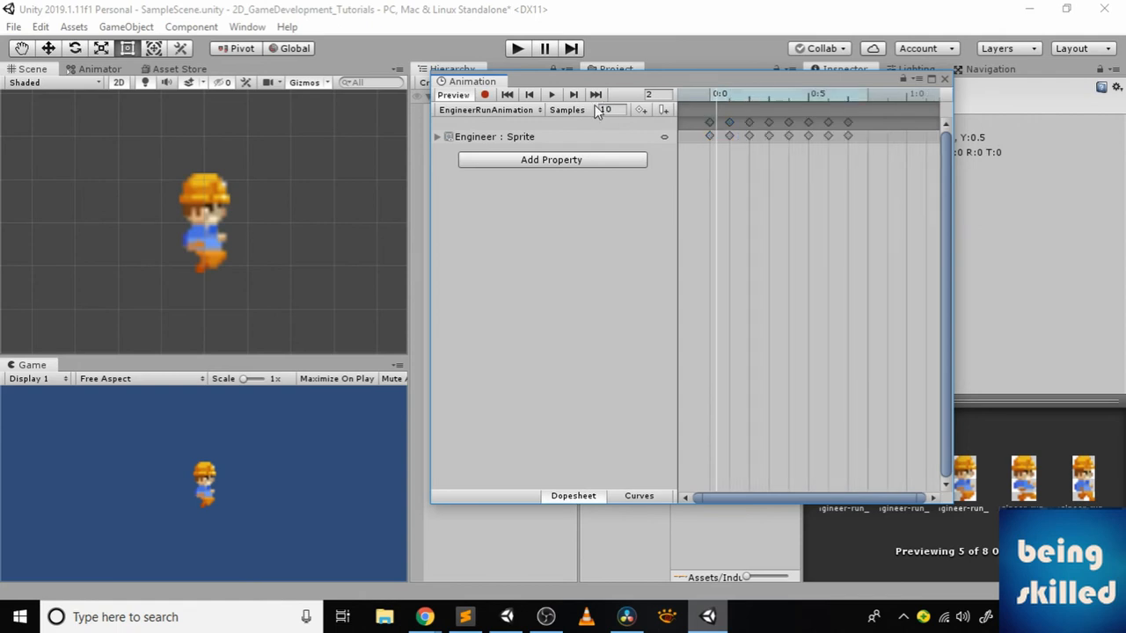
pyautogui.click(574, 94)
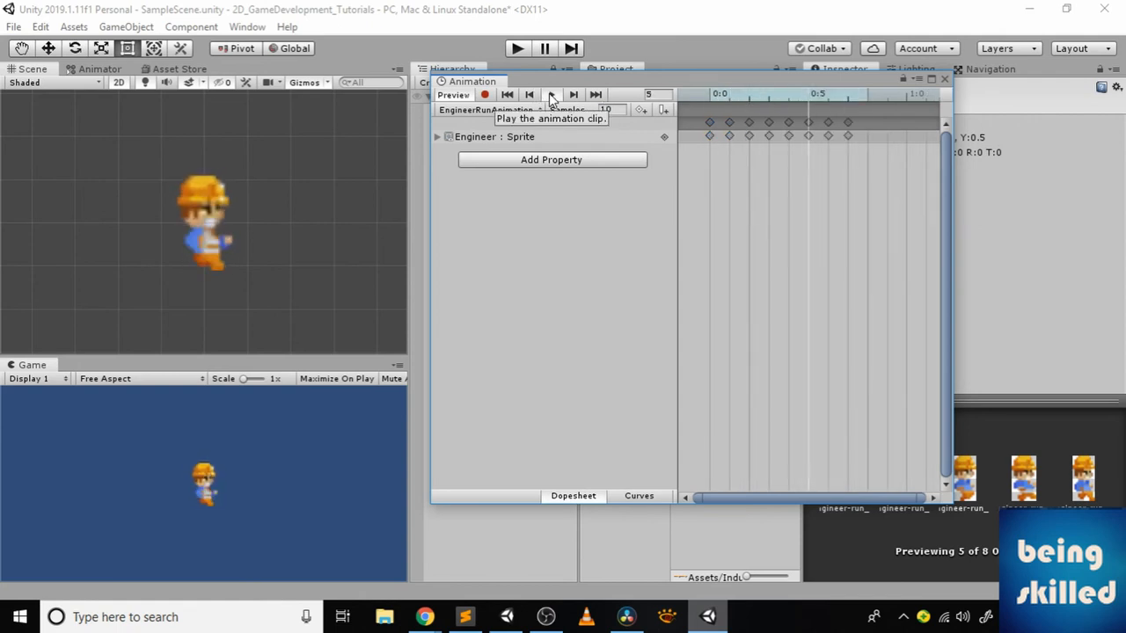